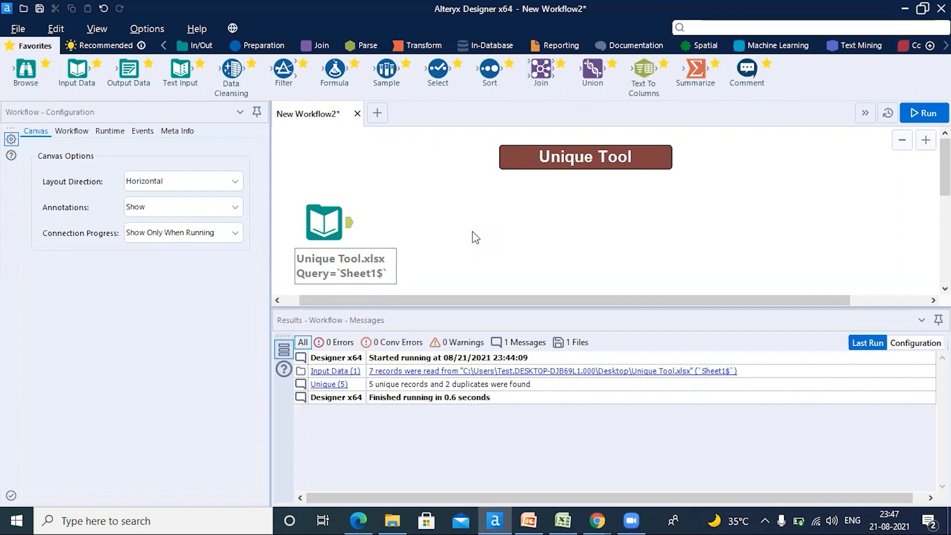
mouse_move(397, 244)
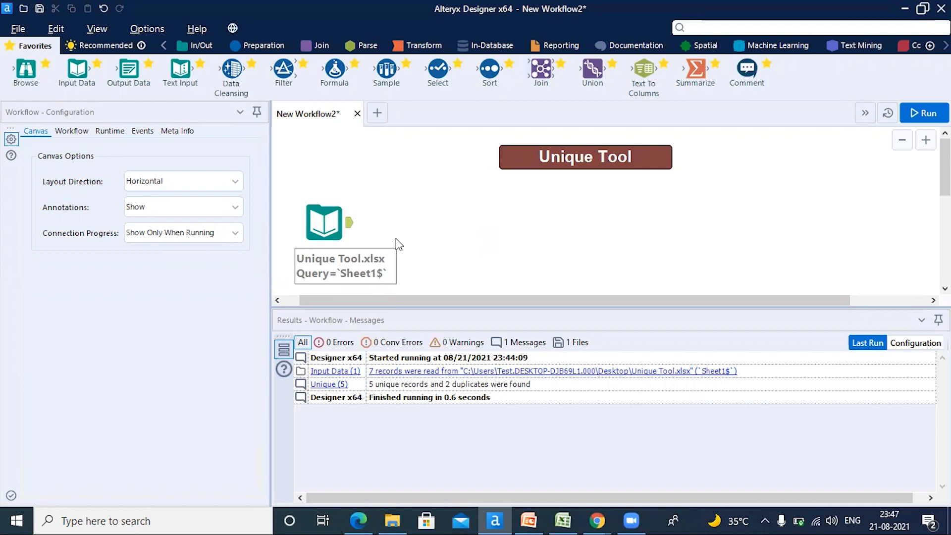
Review the Unique Tool.xlsx input's First Name, Last name and Place columns
left_click(325, 220)
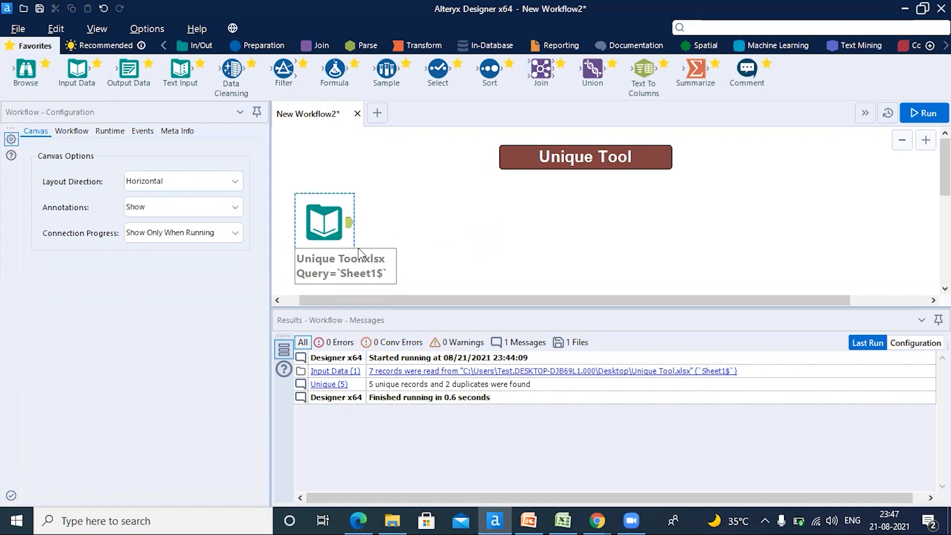
mouse_move(389, 251)
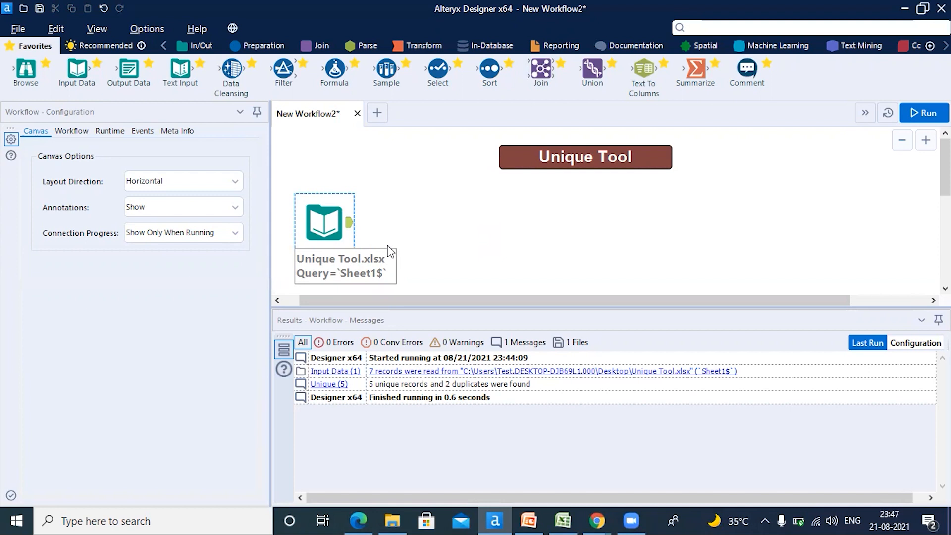
mouse_move(399, 244)
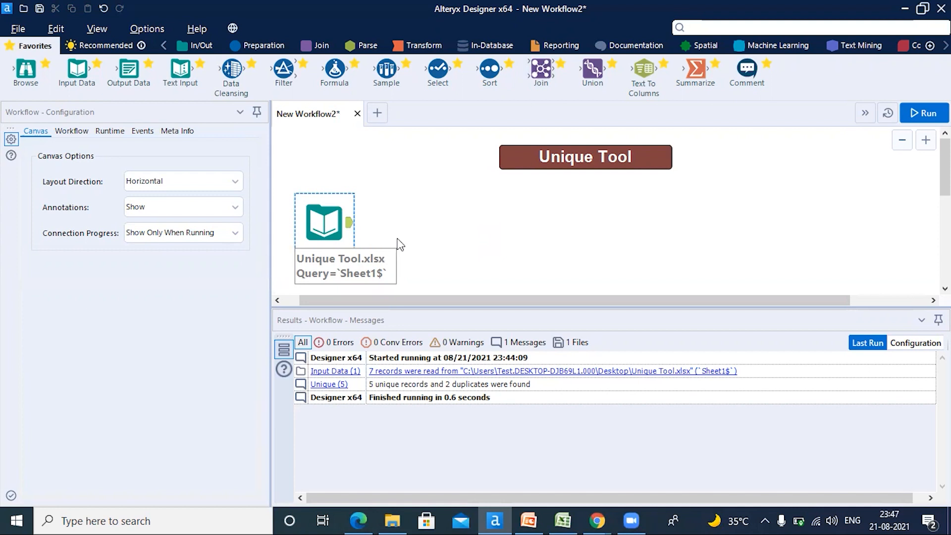
mouse_move(340, 218)
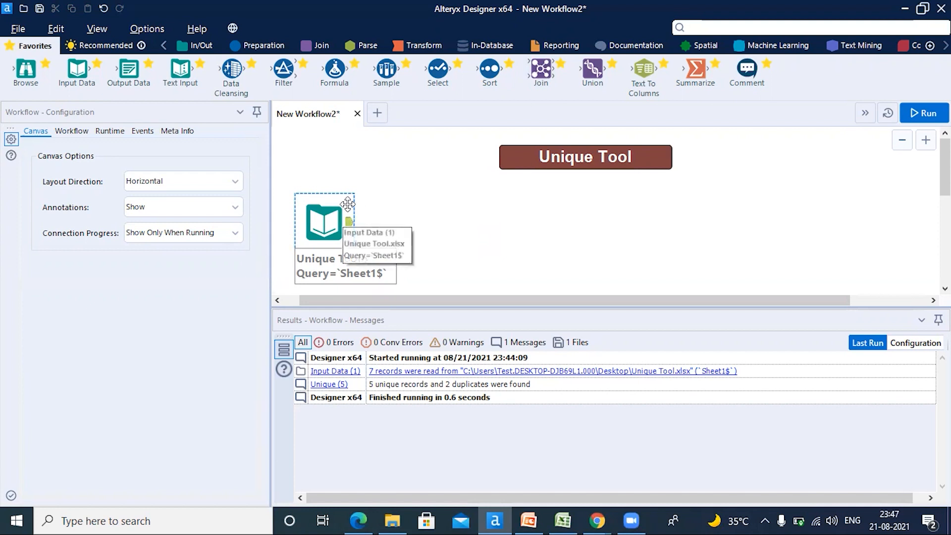
mouse_move(385, 206)
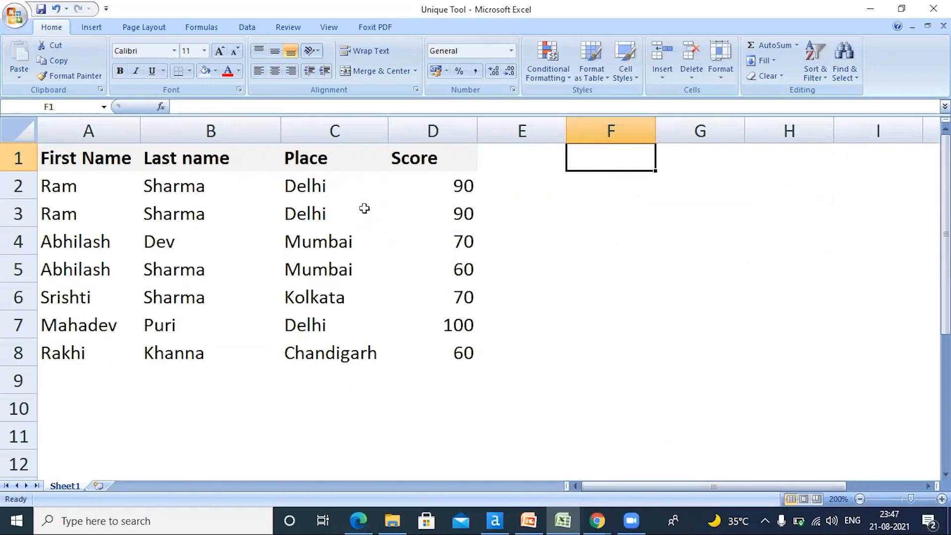
left_click(88, 158)
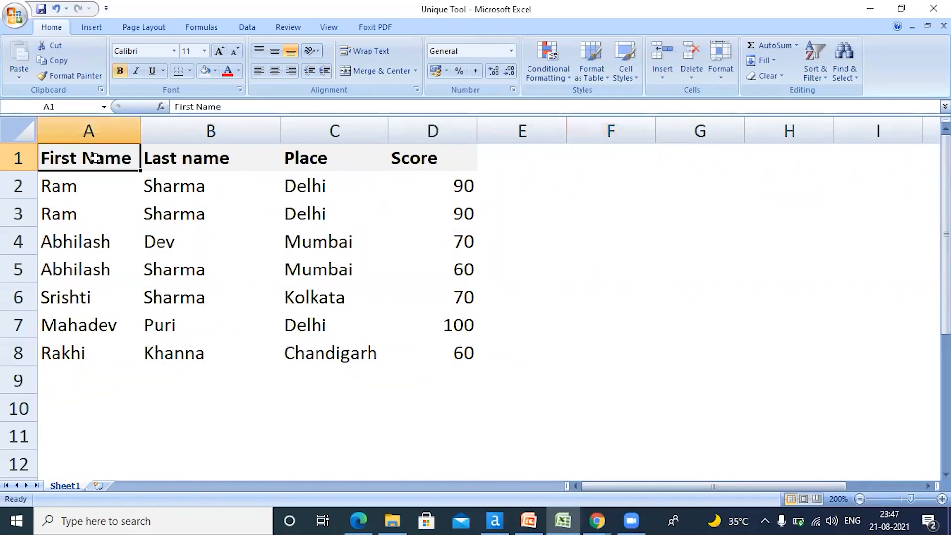
left_click(210, 157)
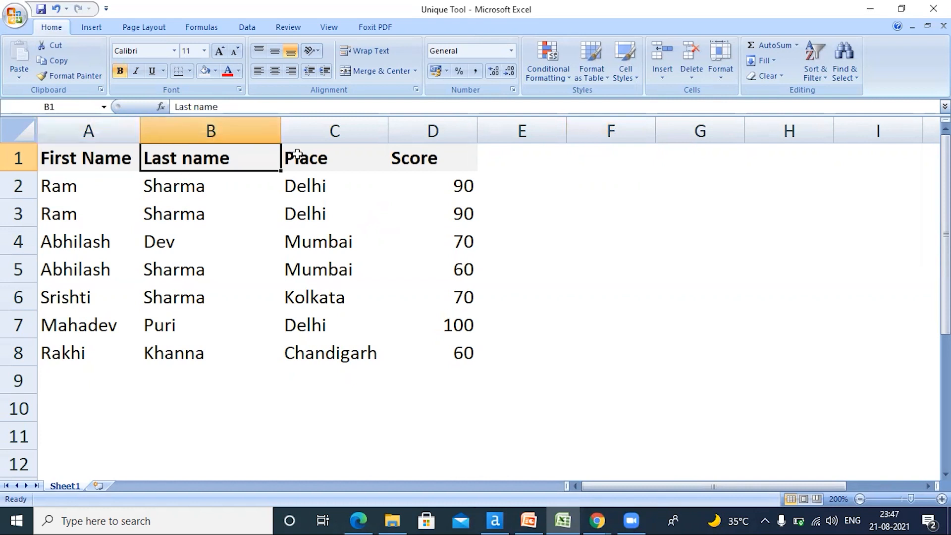
left_click(431, 158)
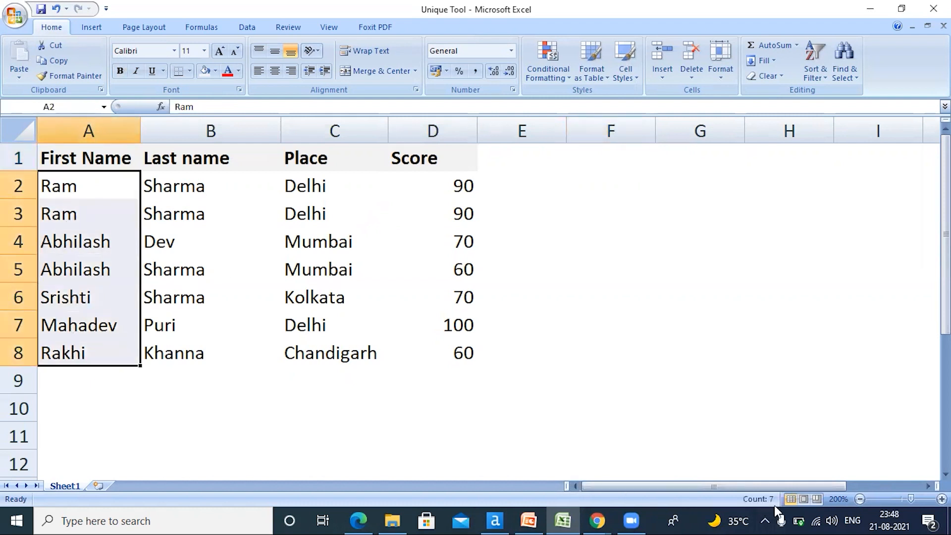
mouse_move(304, 347)
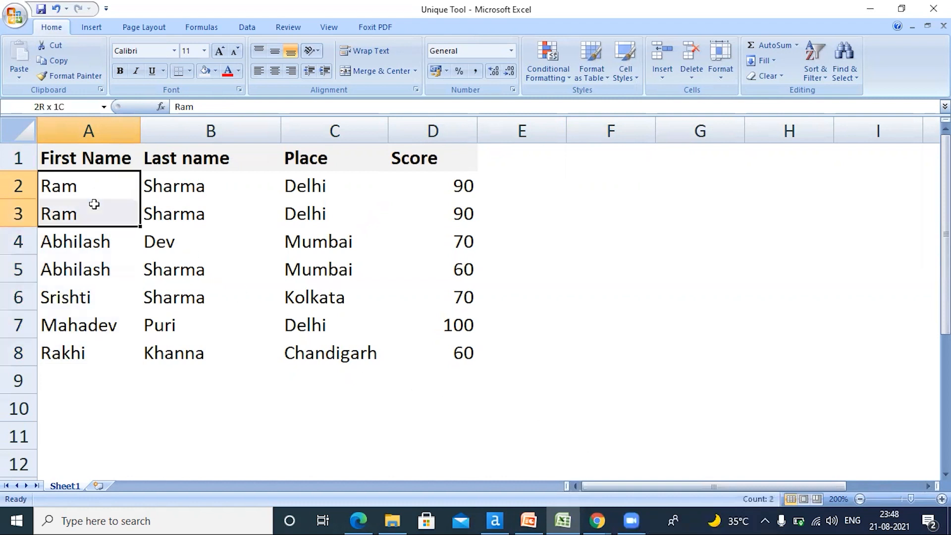
left_click_drag(89, 185, 433, 214)
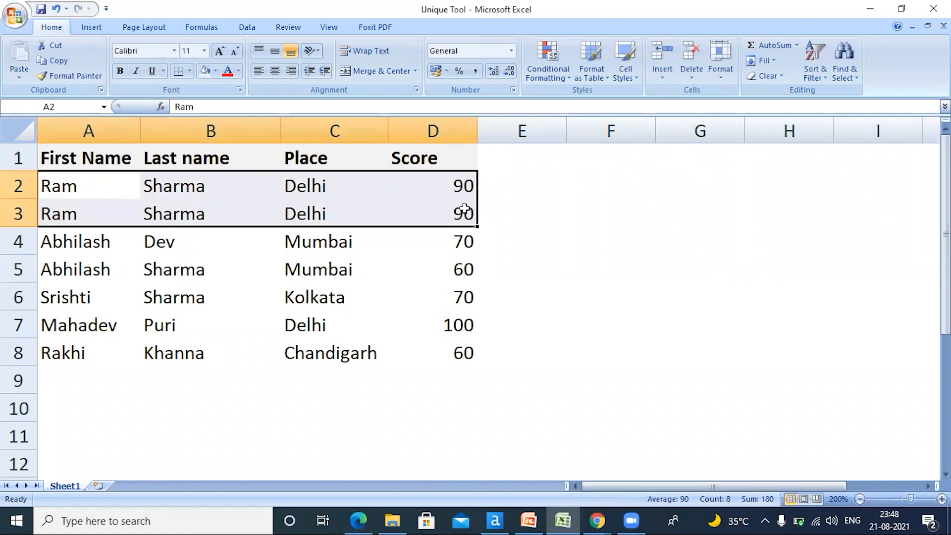
mouse_move(411, 231)
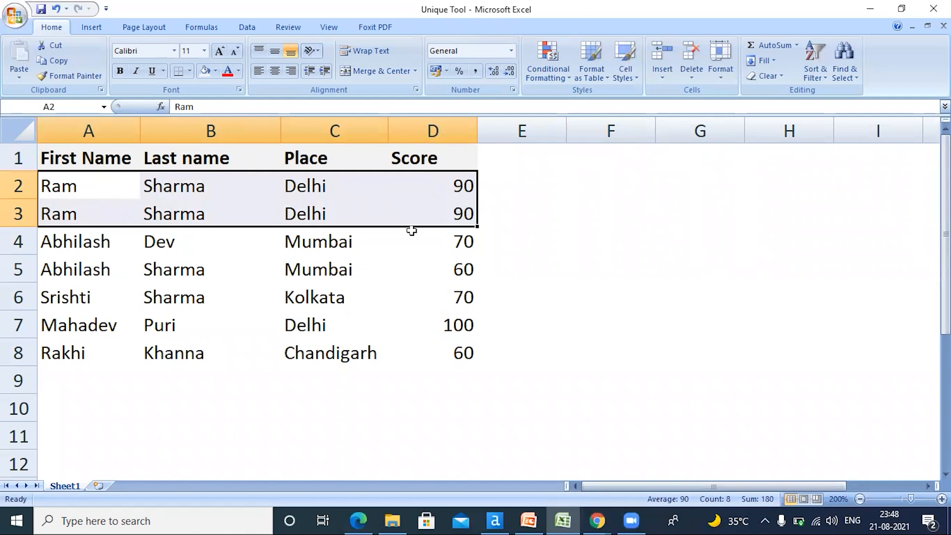
left_click(88, 242)
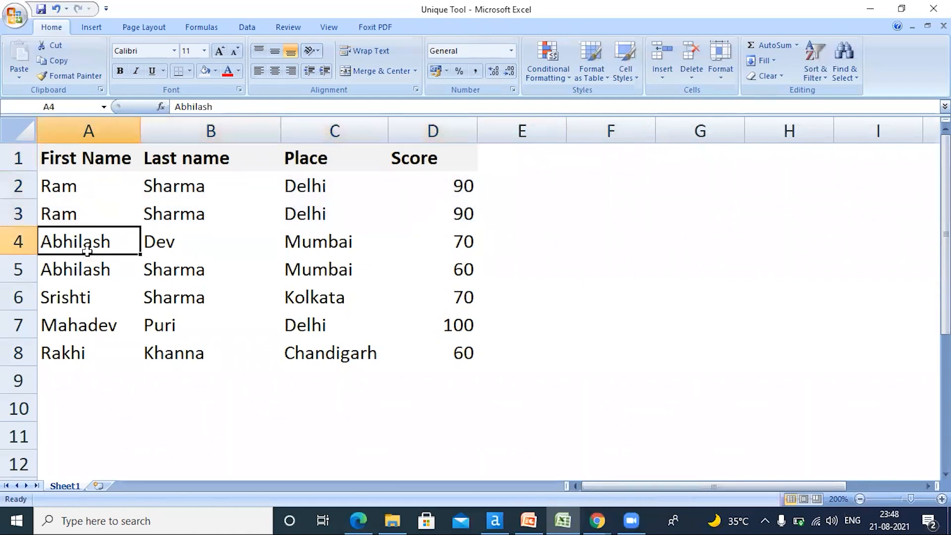
left_click_drag(88, 241, 210, 270)
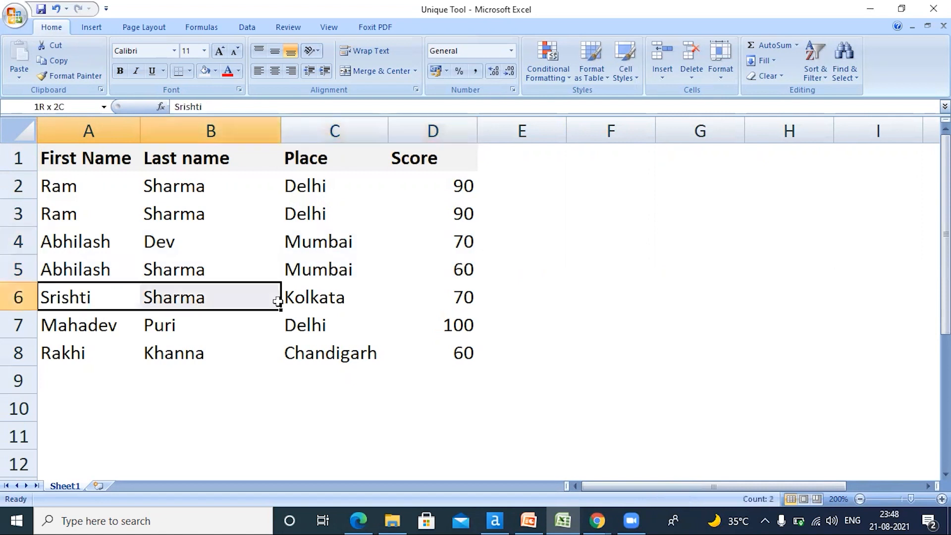
left_click(79, 324)
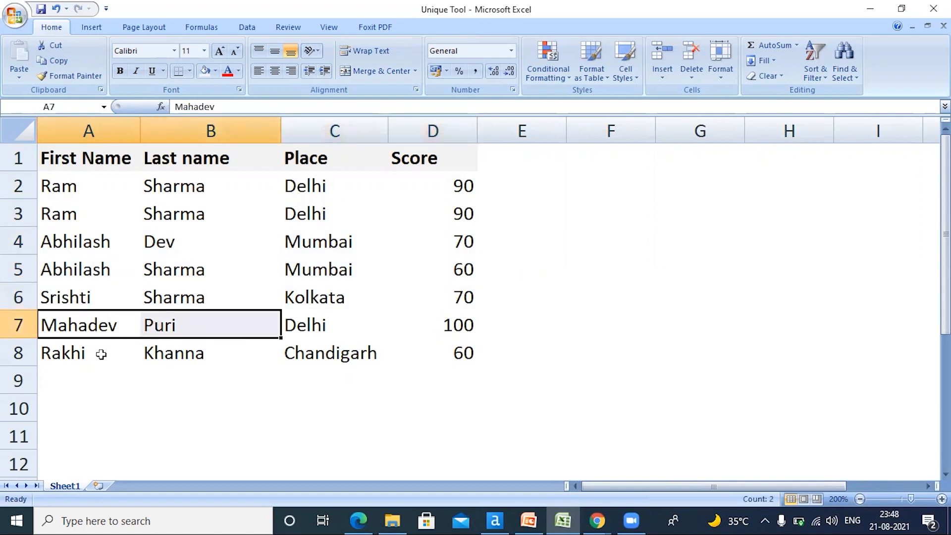
left_click(210, 380)
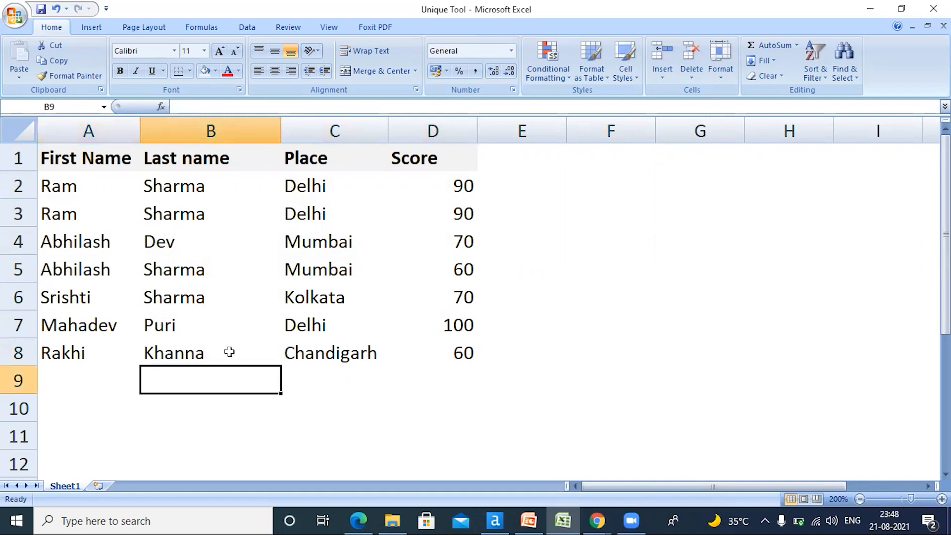
mouse_move(111, 193)
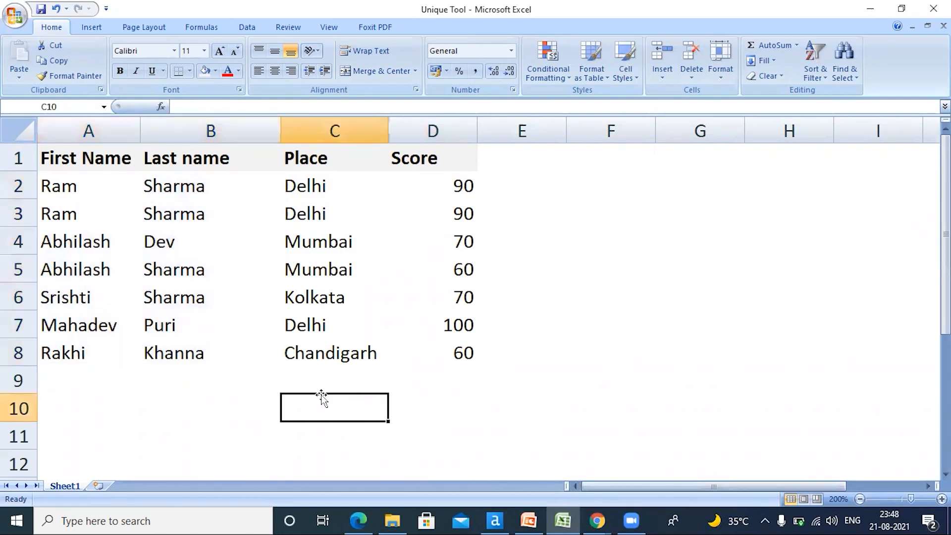
mouse_move(191, 357)
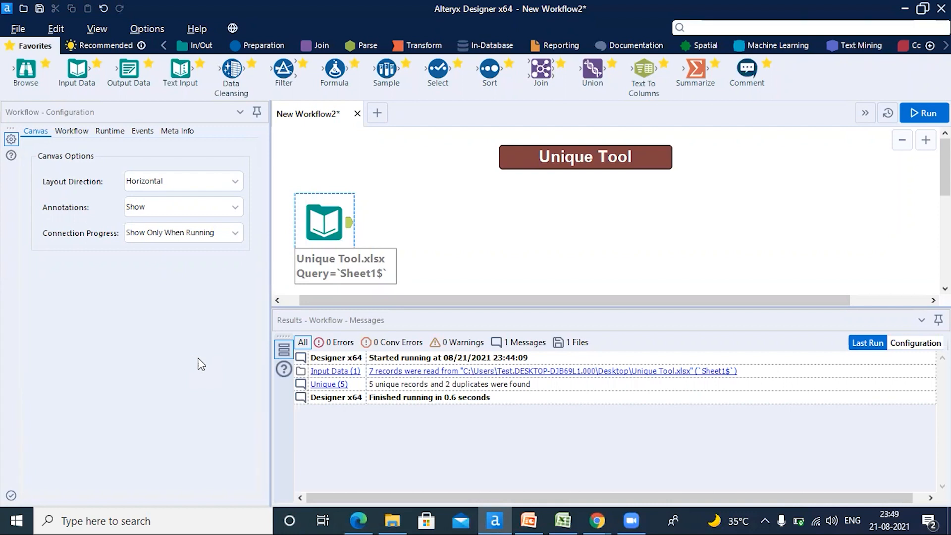
mouse_move(362, 239)
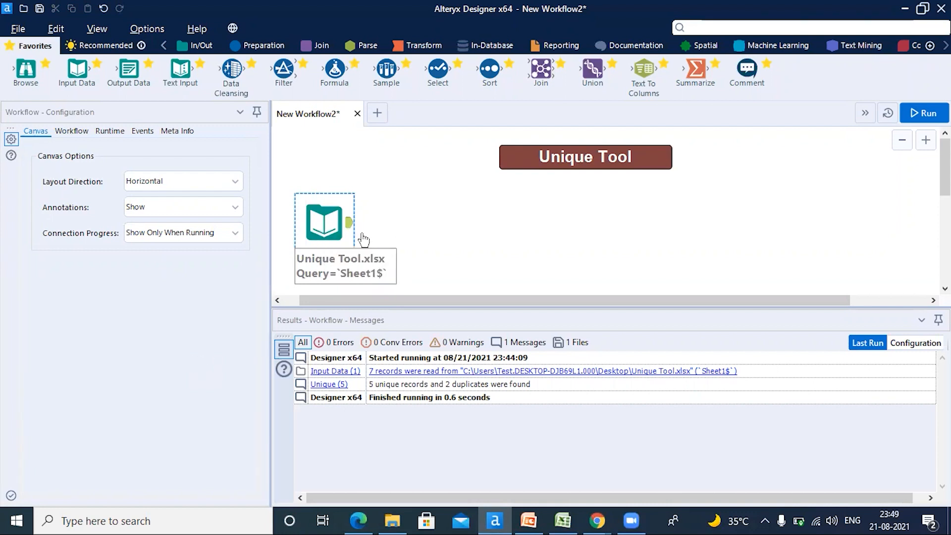
Run the workflow and view the seven records coming out of the Input Data tool
left_click(923, 113)
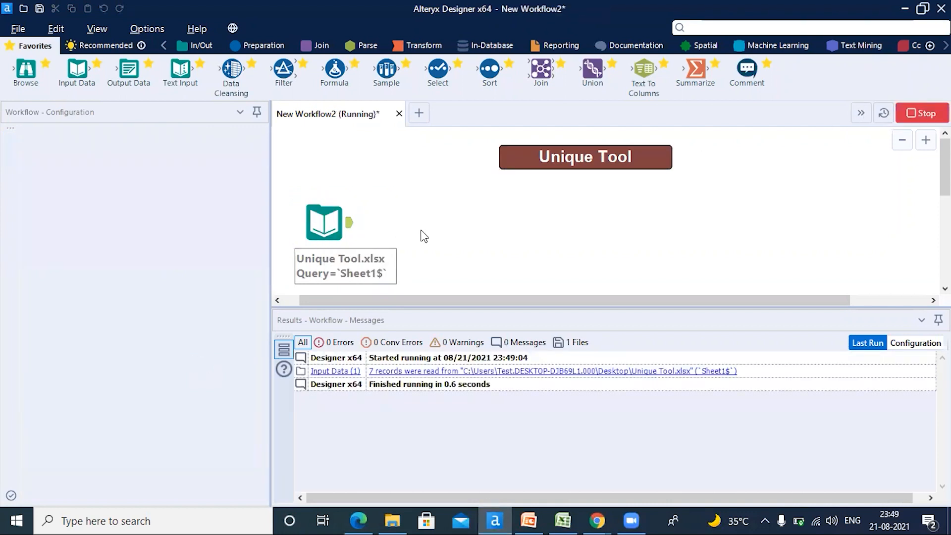
left_click(326, 221)
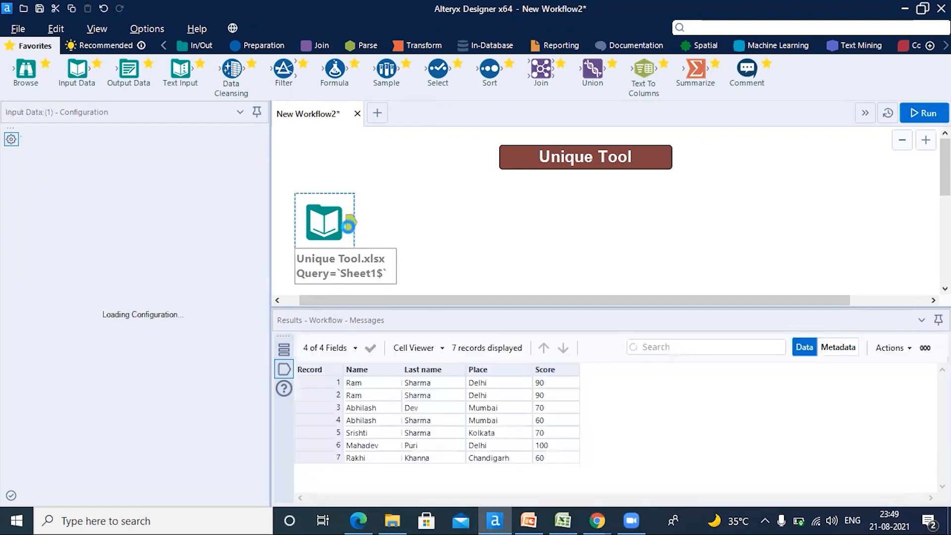
left_click(325, 220)
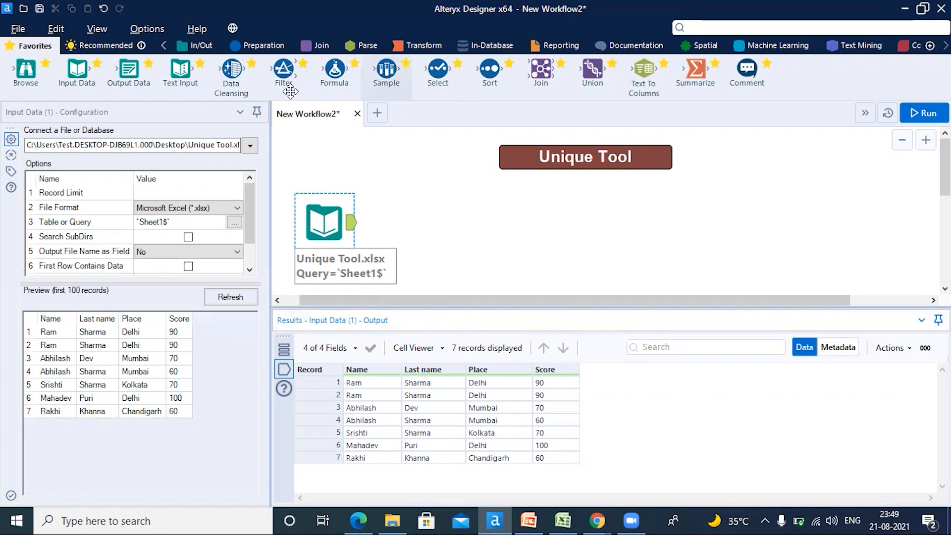
mouse_move(328, 97)
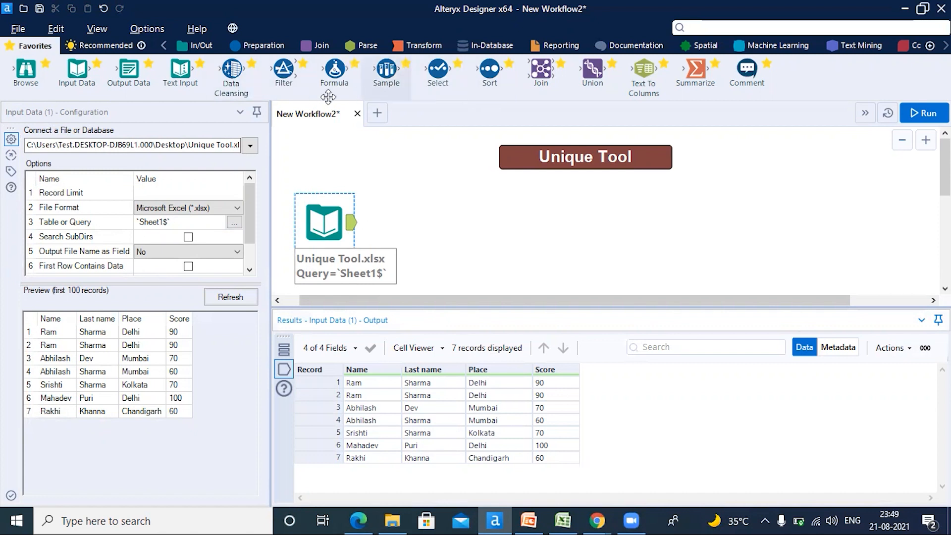
Add a Unique tool from the Preparation palette, connected to the Unique Tool.xlsx input
left_click(263, 46)
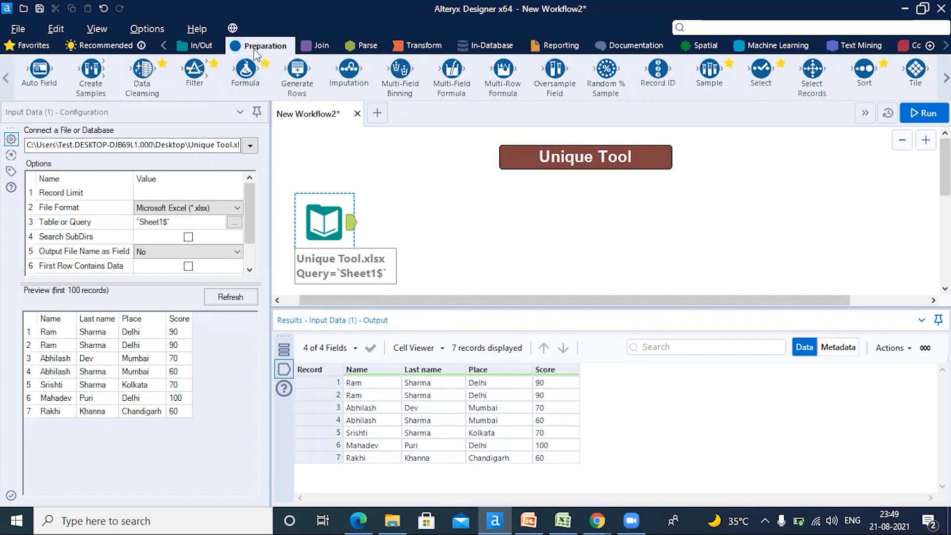
mouse_move(917, 72)
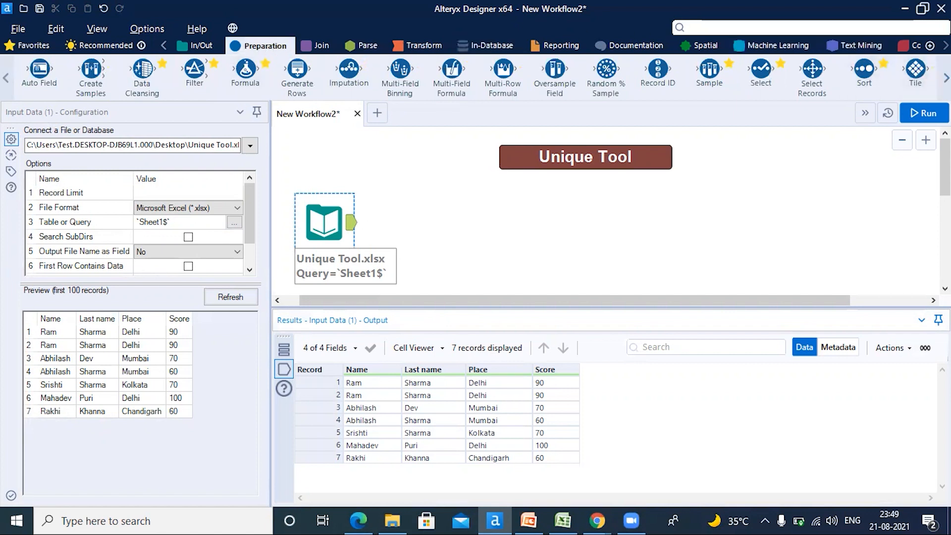
mouse_move(916, 72)
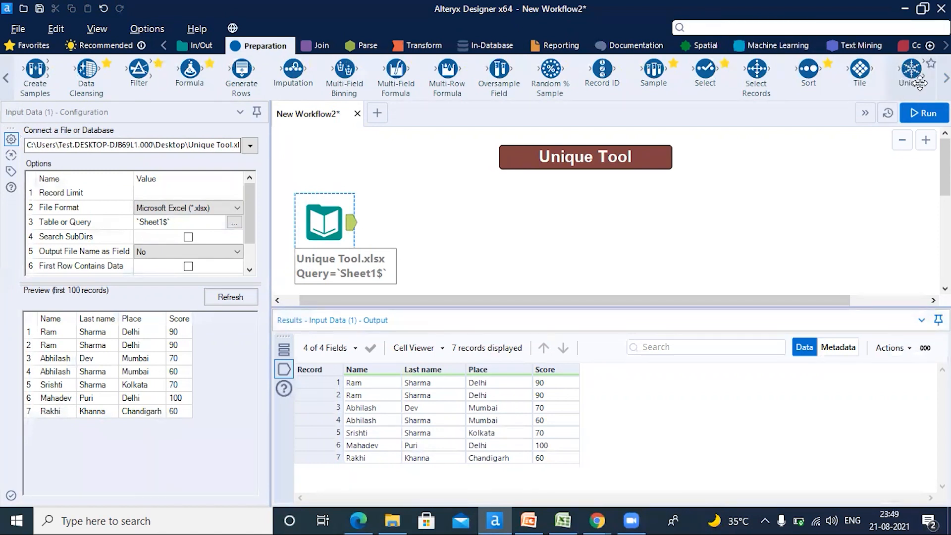
left_click_drag(919, 72, 508, 180)
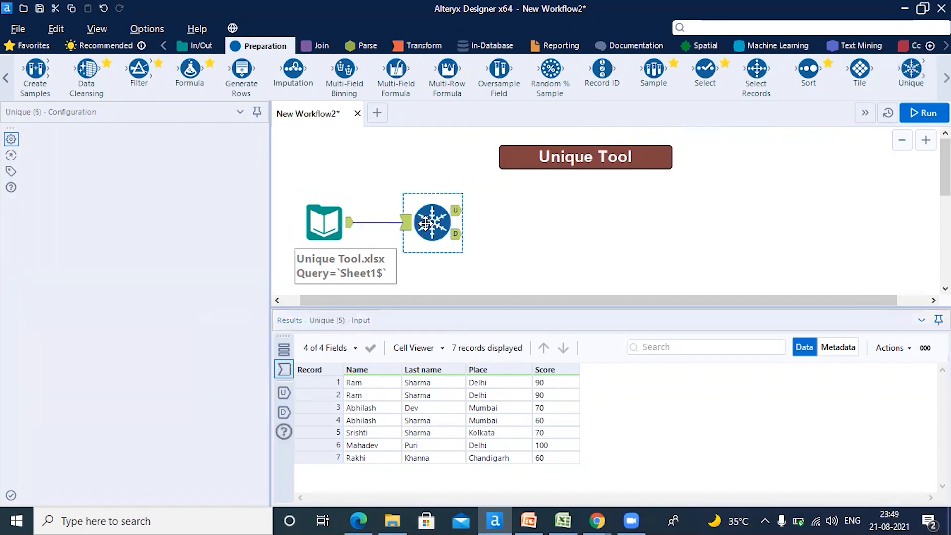
left_click(431, 223)
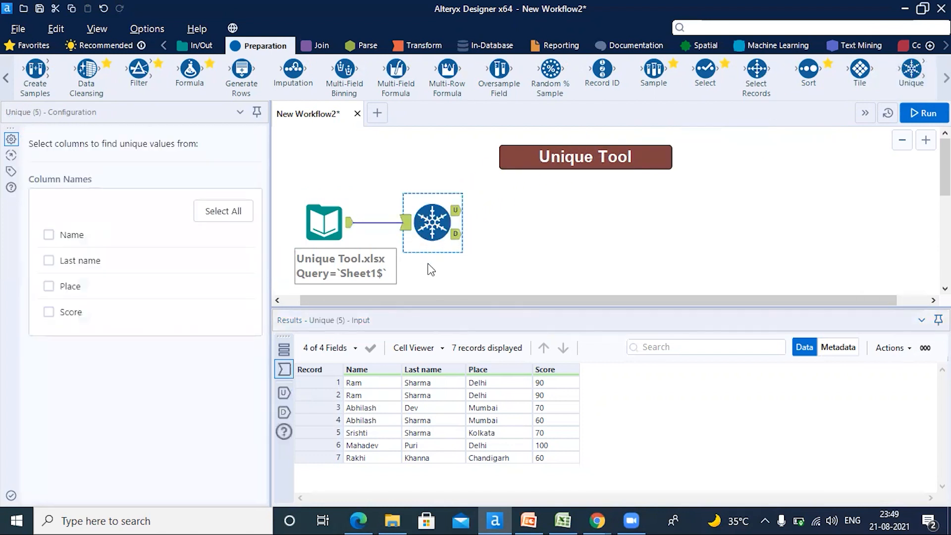
mouse_move(431, 232)
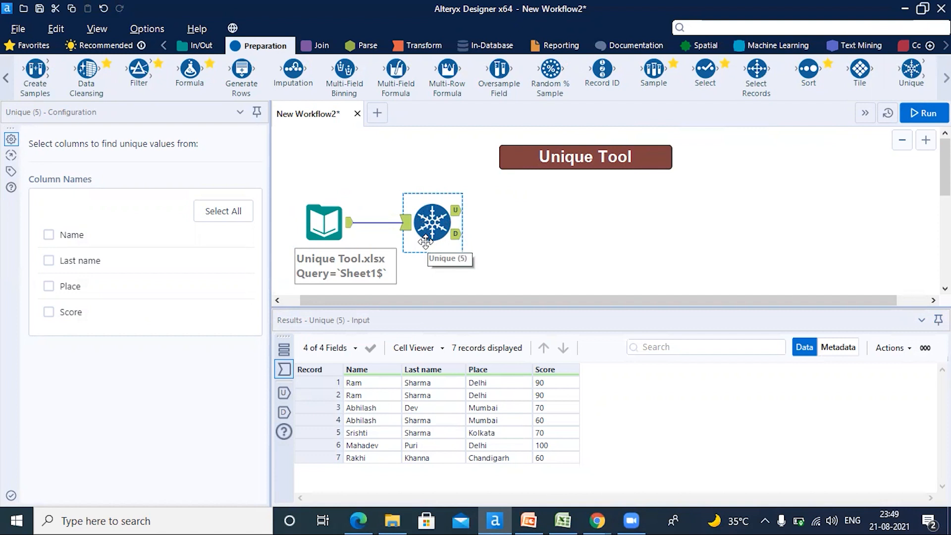
mouse_move(424, 251)
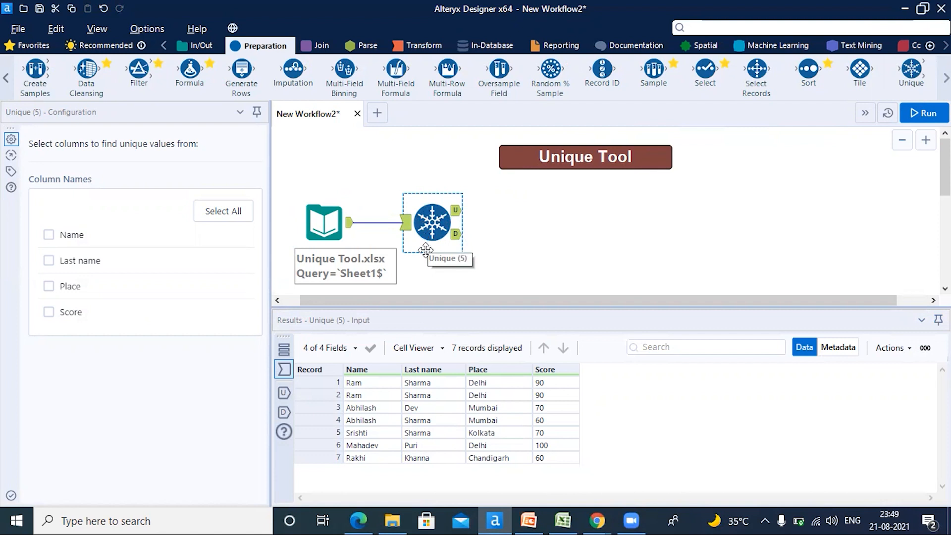
mouse_move(427, 277)
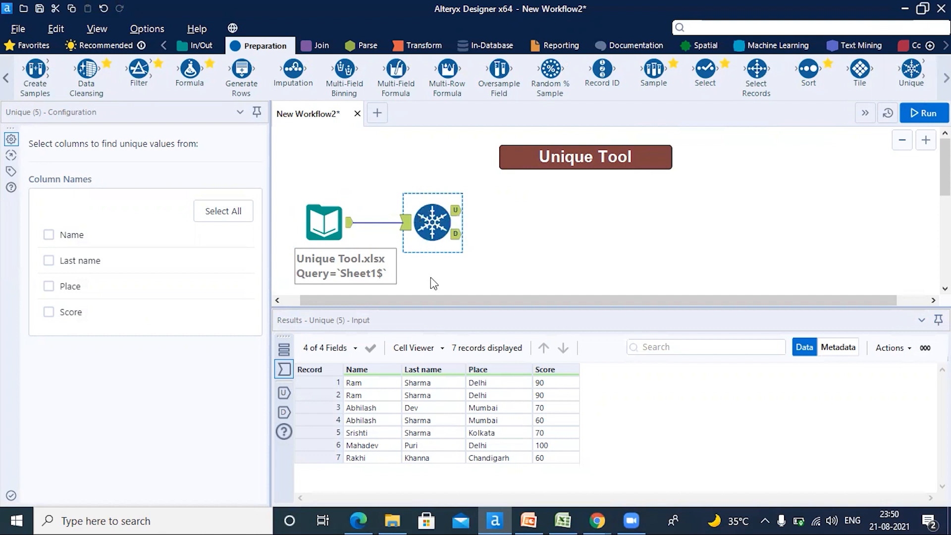
mouse_move(435, 246)
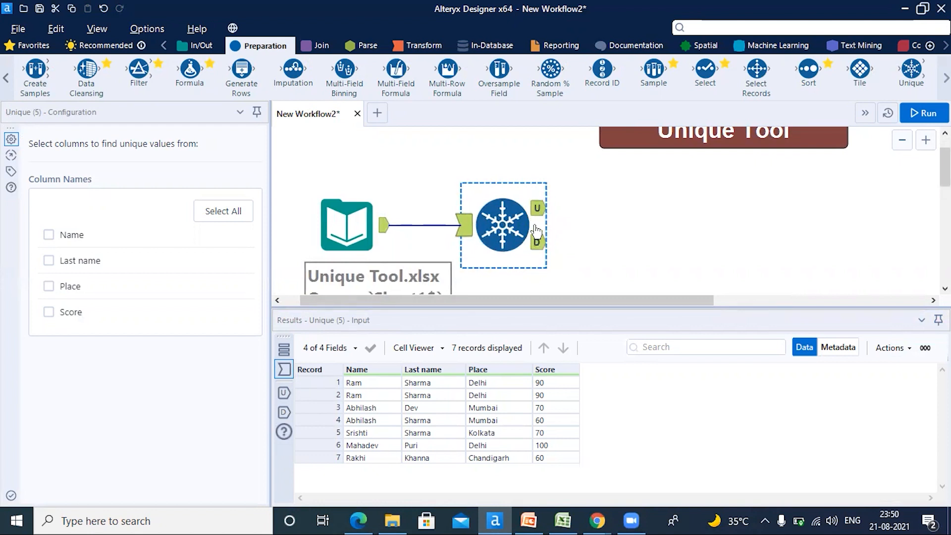
mouse_move(471, 236)
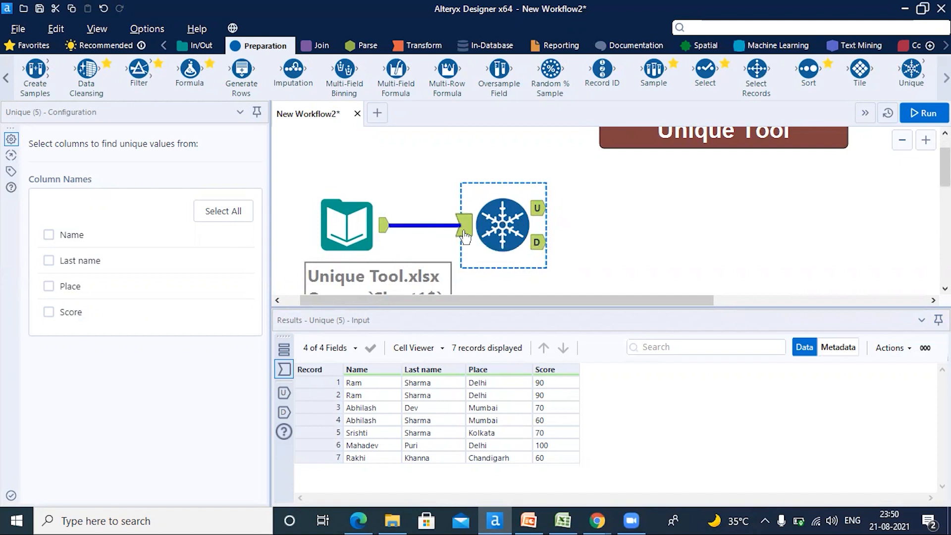
mouse_move(486, 217)
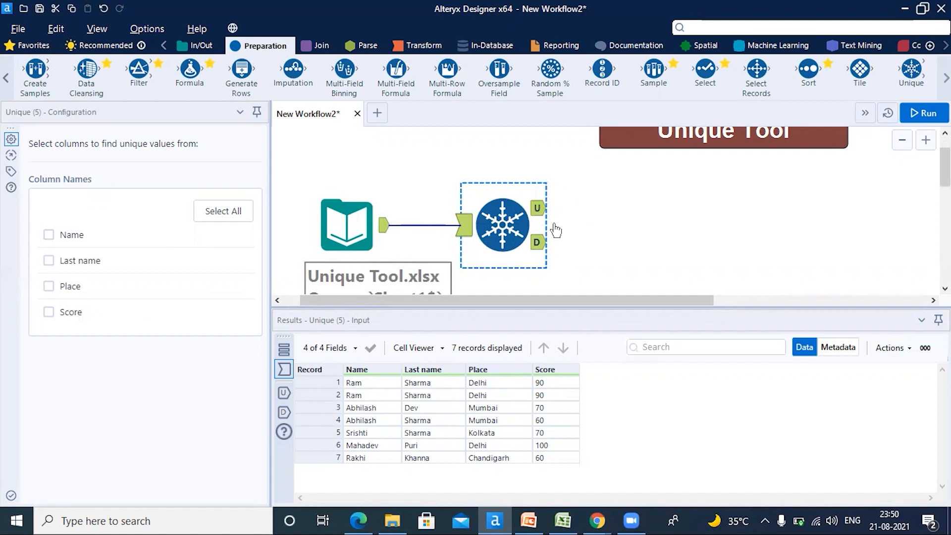
mouse_move(561, 248)
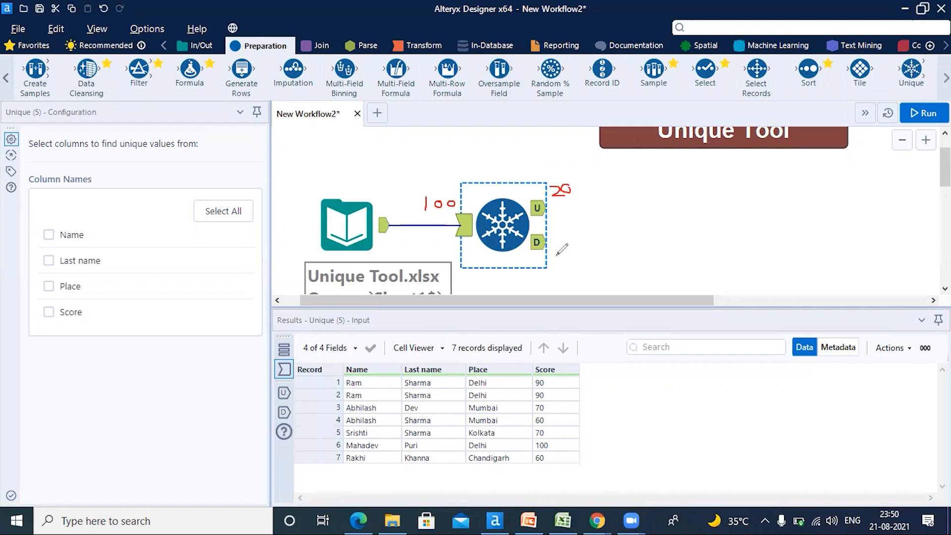
mouse_move(626, 122)
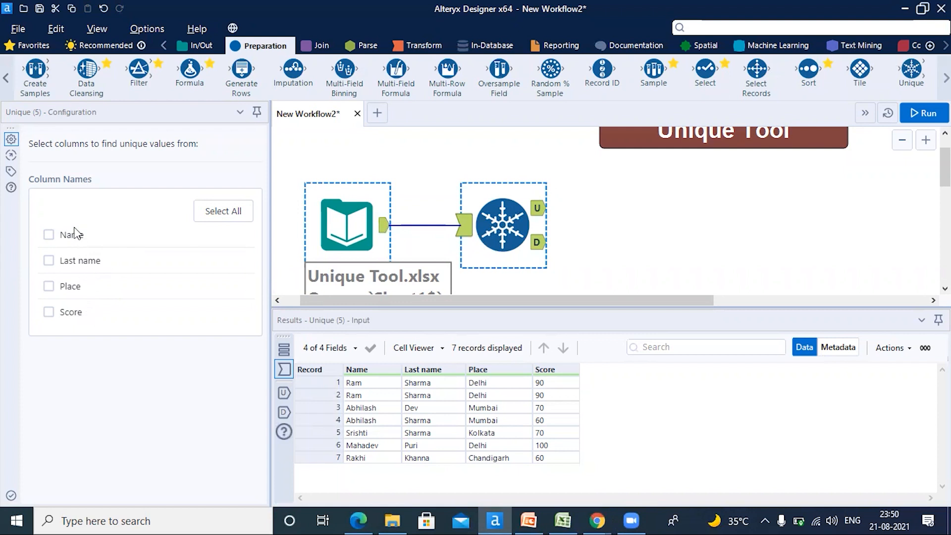
mouse_move(31, 147)
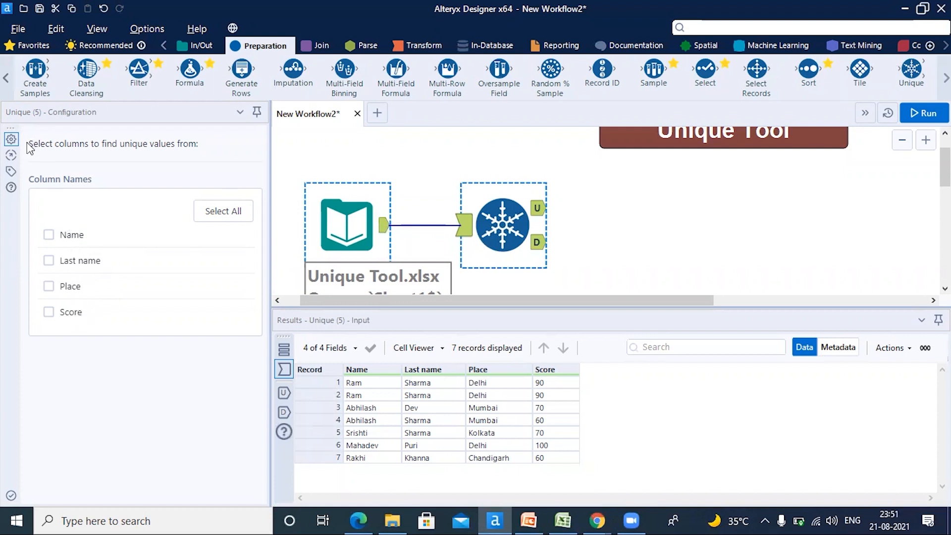
Highlight the column-selection instruction in the Unique tool configuration and run the workflow
double_click(39, 142)
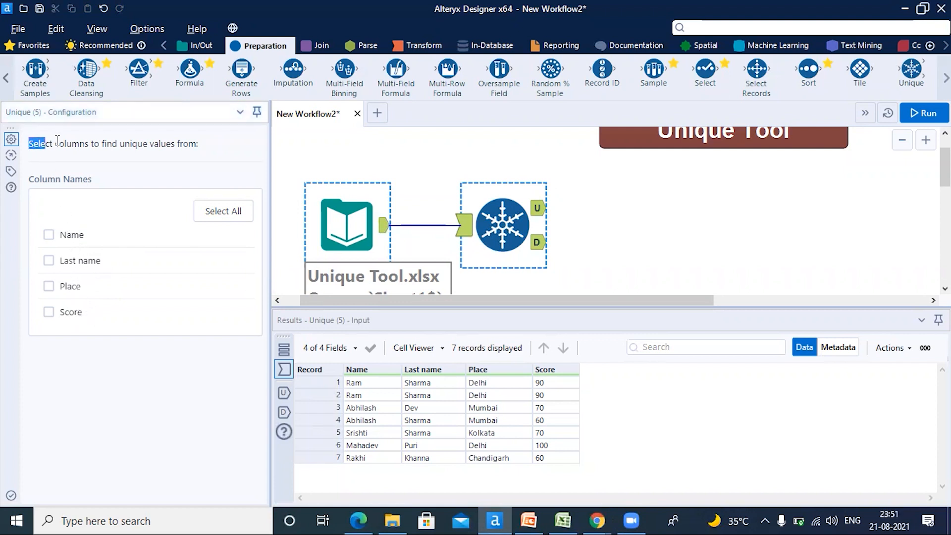
triple_click(112, 144)
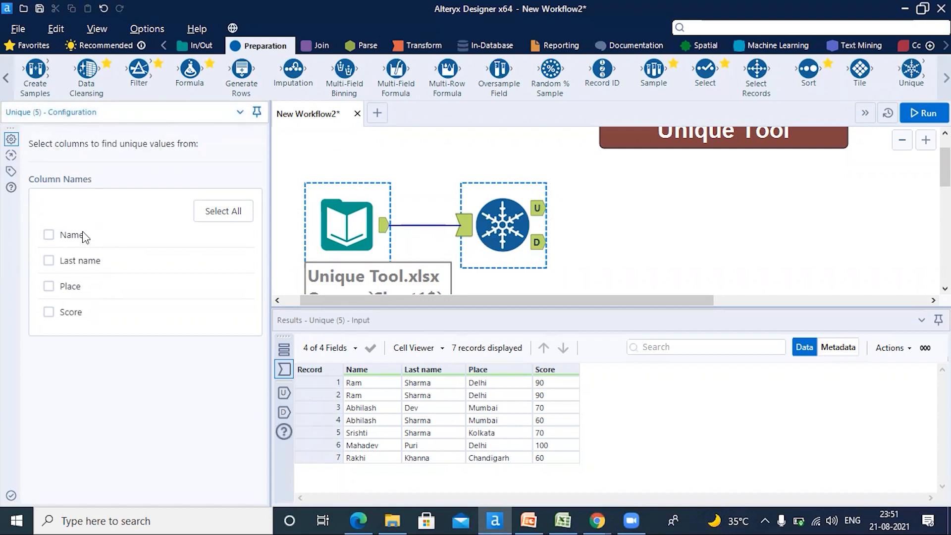
mouse_move(260, 366)
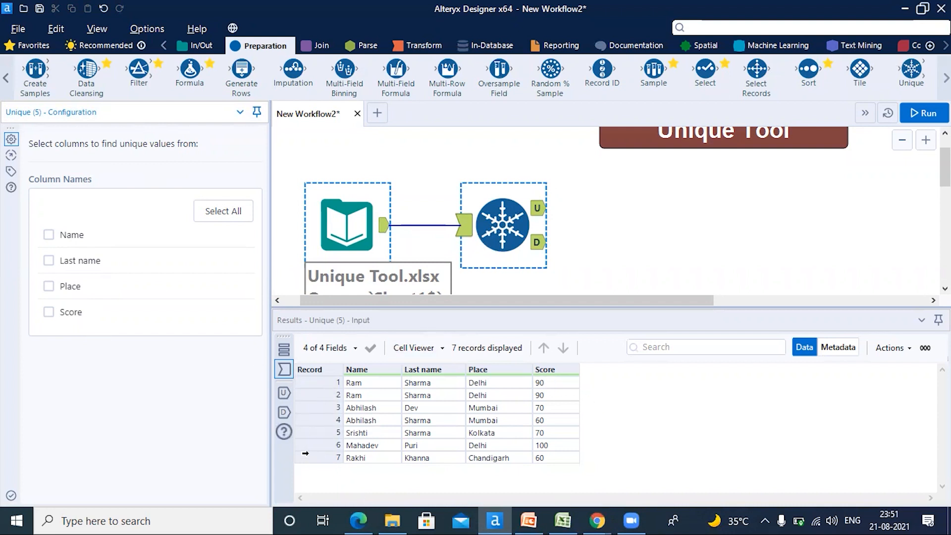
left_click(222, 210)
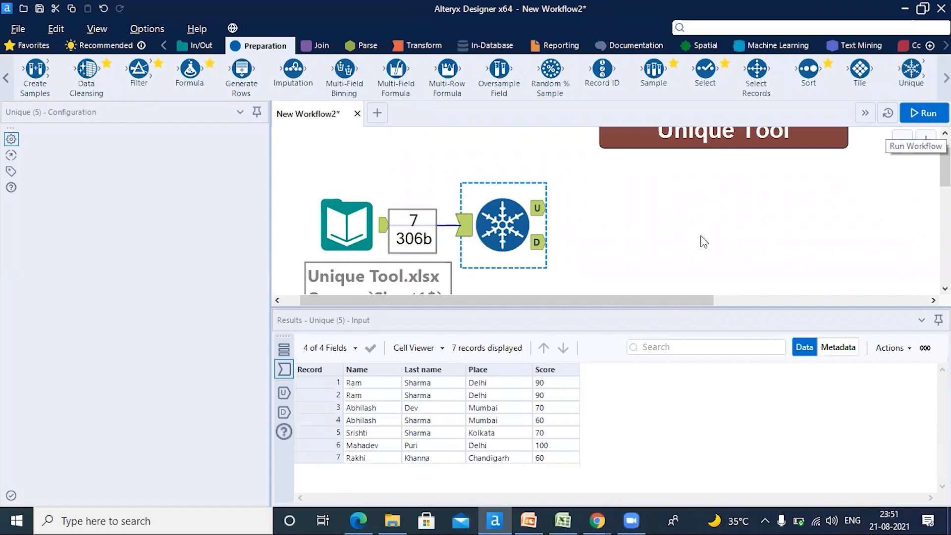
Check all four columns as unique keys and view the duplicates output
left_click(501, 225)
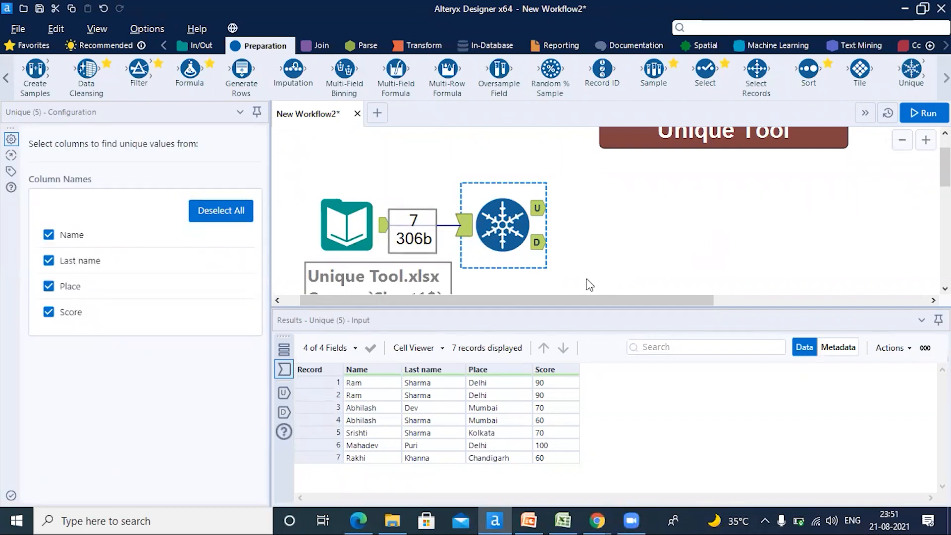
left_click(539, 244)
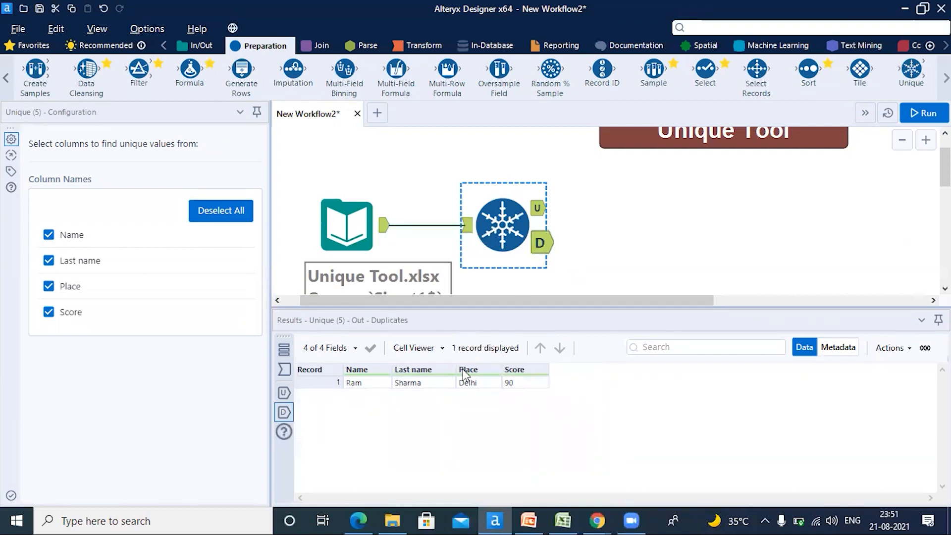
Point out the single duplicate Ram Sharma record and its Score, then view the unique output
left_click(366, 382)
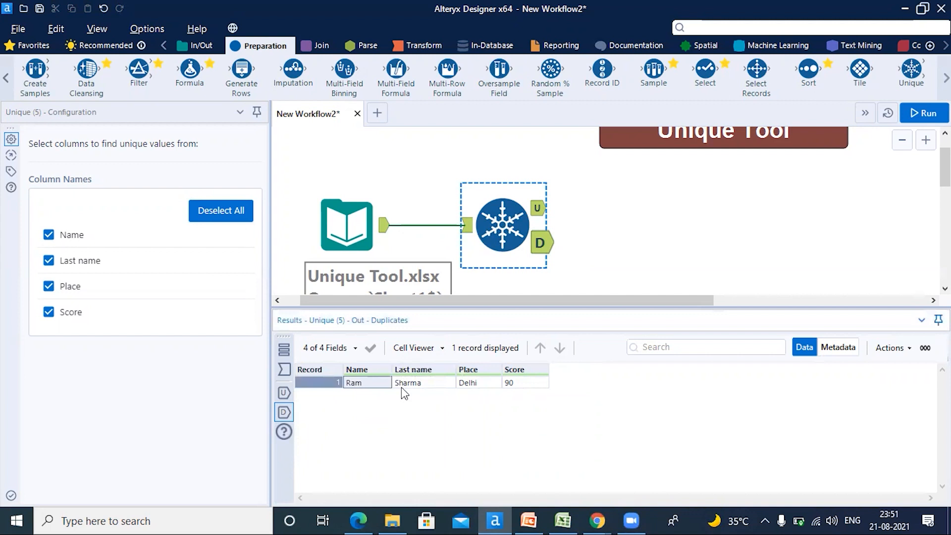
left_click(524, 382)
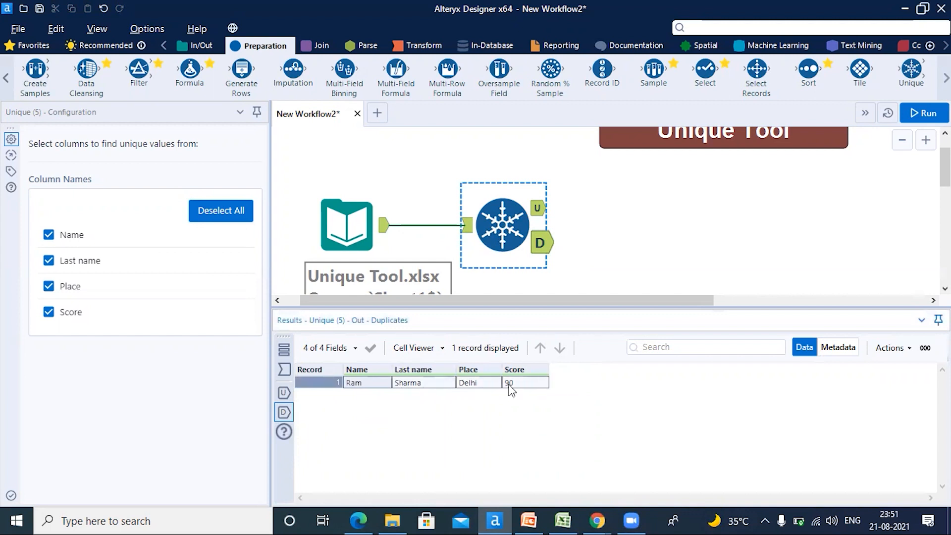
mouse_move(539, 209)
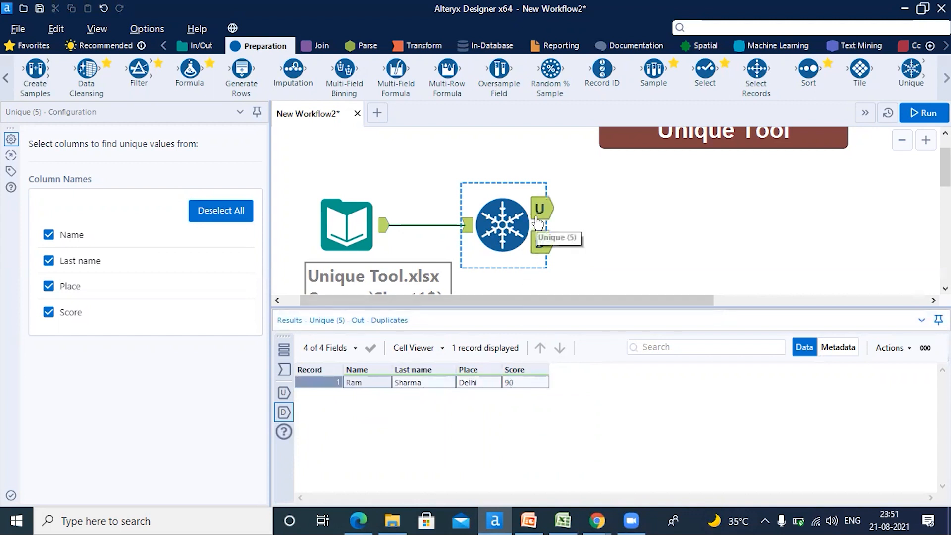
left_click(539, 209)
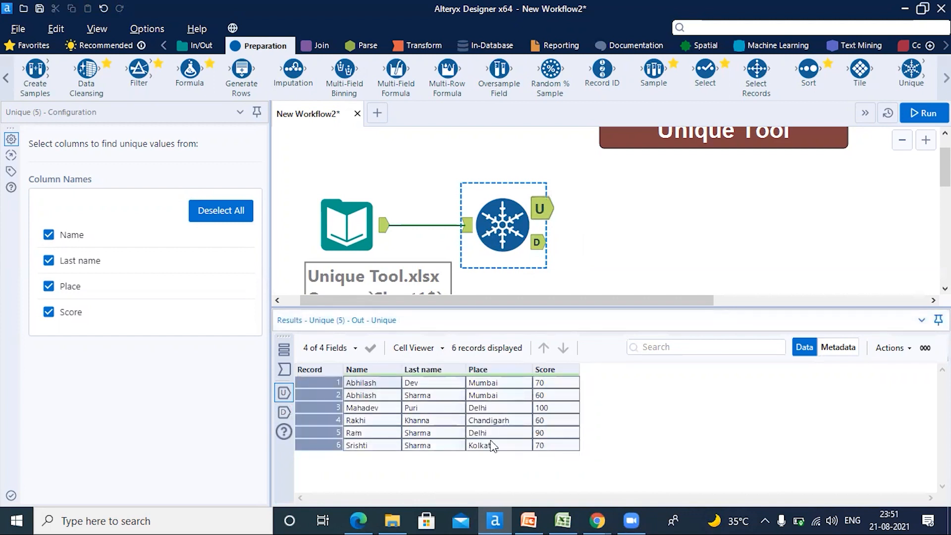
Point out the Abhilash, Rakhi and Srishti records among the six unique results
left_click(540, 444)
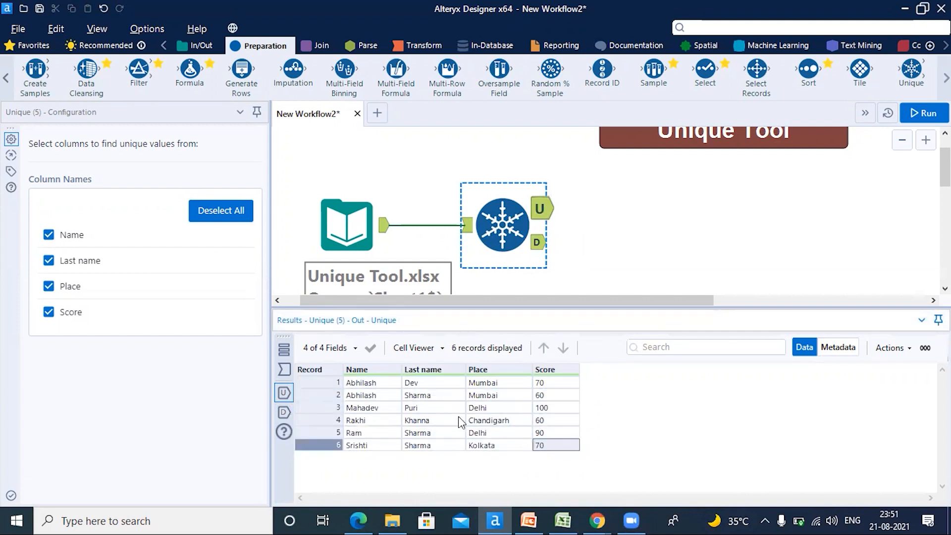
mouse_move(412, 423)
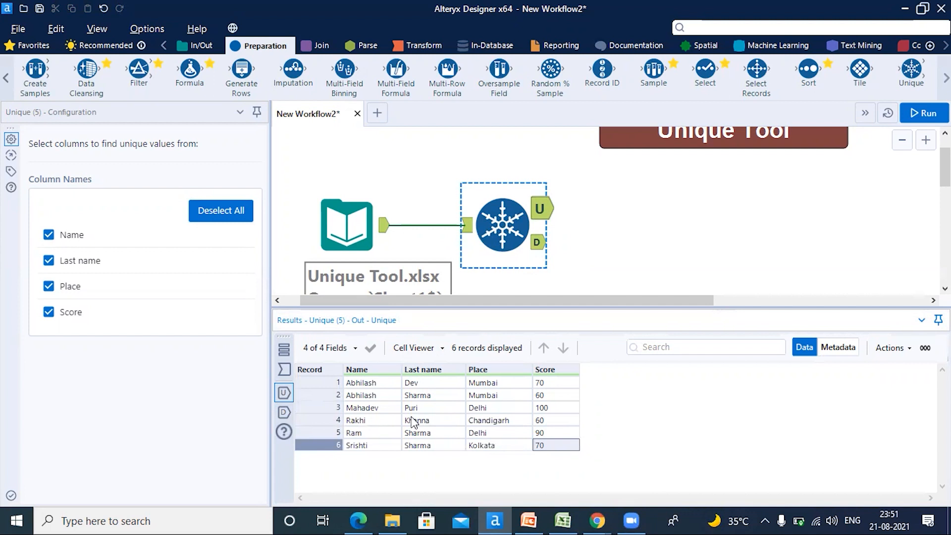
mouse_move(83, 357)
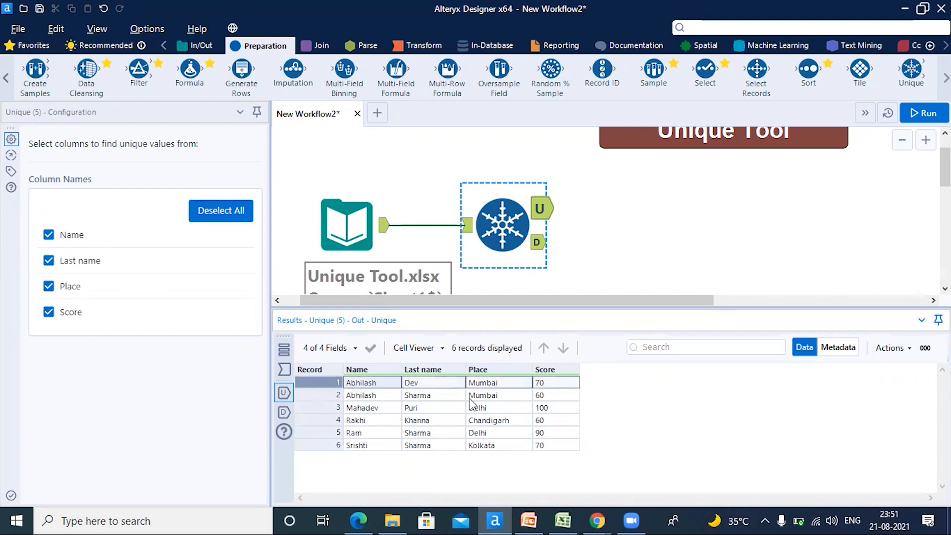
left_click(361, 395)
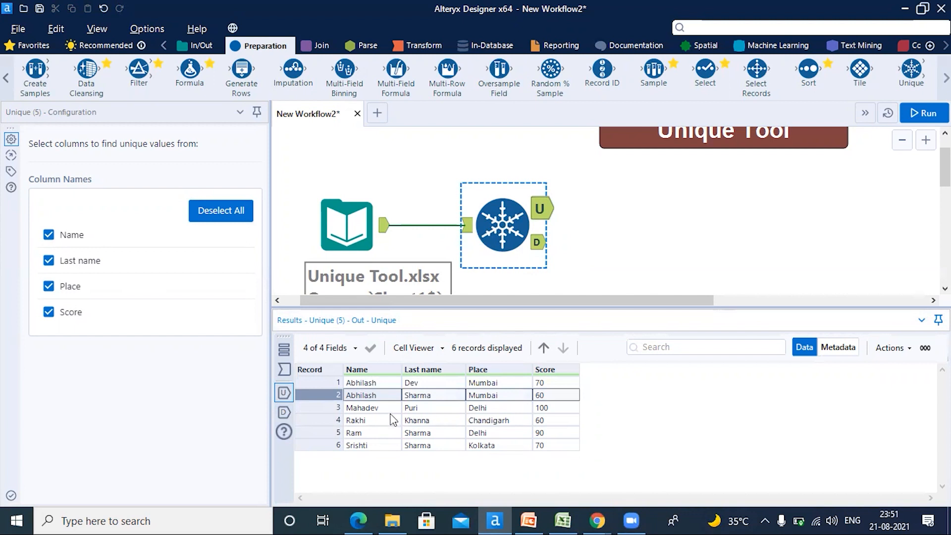
left_click(417, 420)
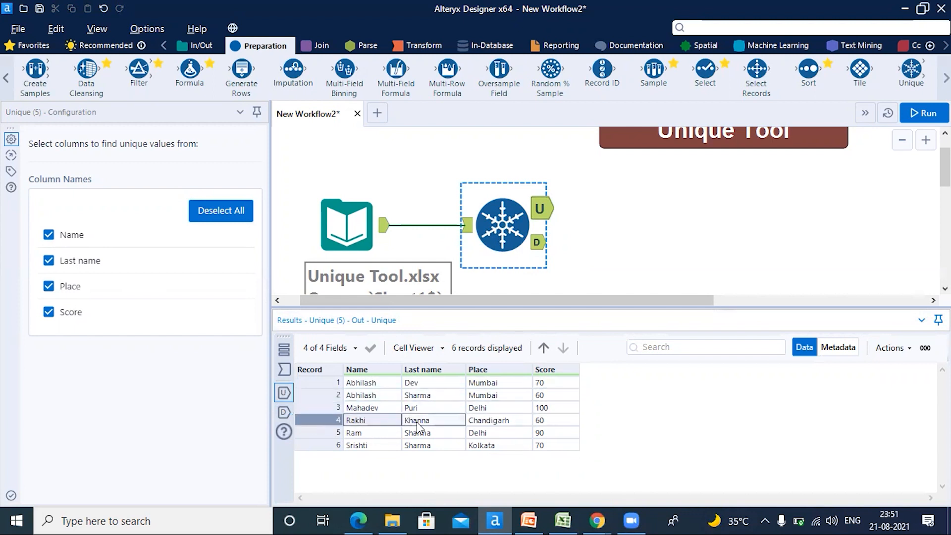
left_click(538, 445)
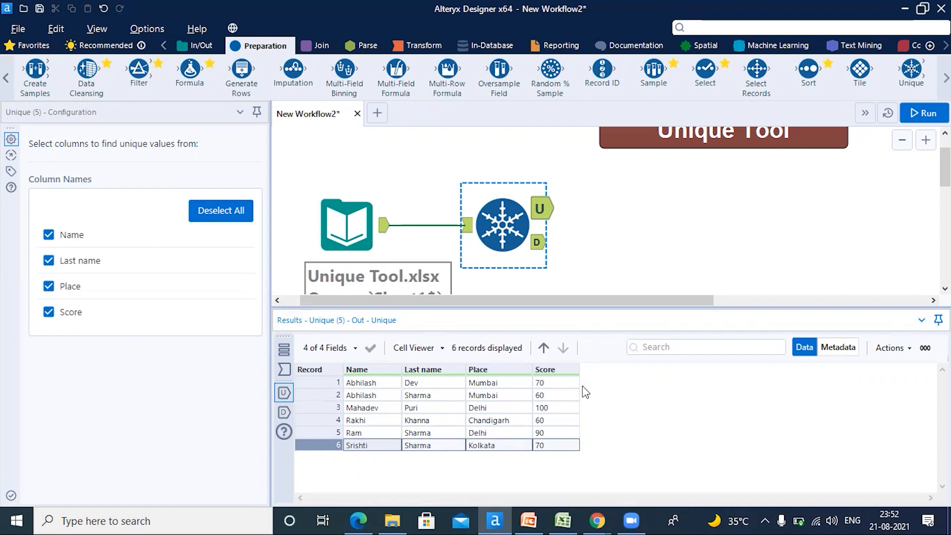
mouse_move(554, 382)
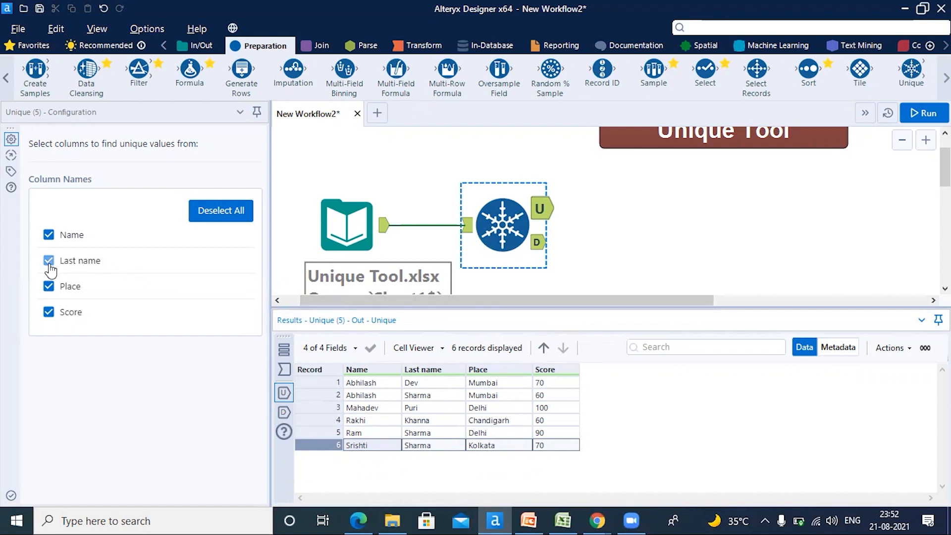
Uncheck Last name, Place and Score so the Unique tool keys on Name only
left_click(49, 261)
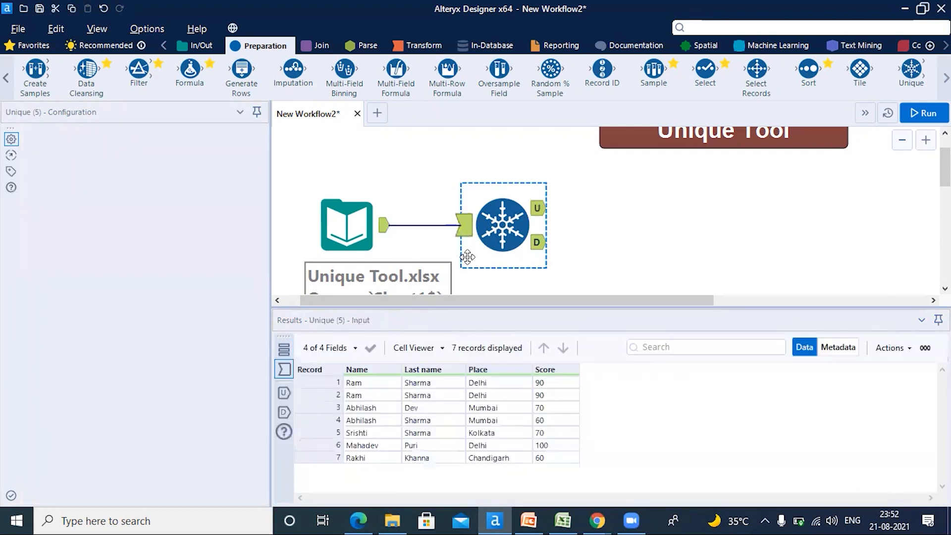
left_click(501, 223)
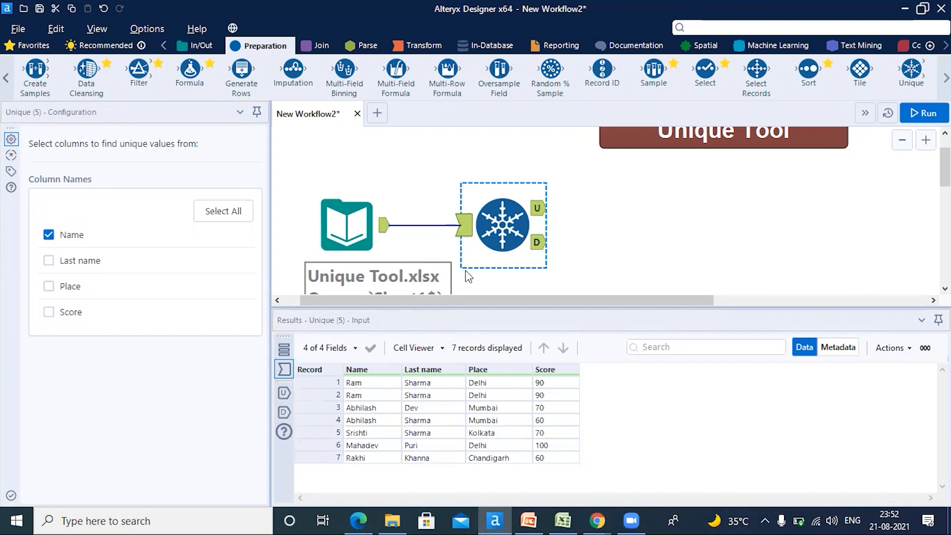
left_click(561, 520)
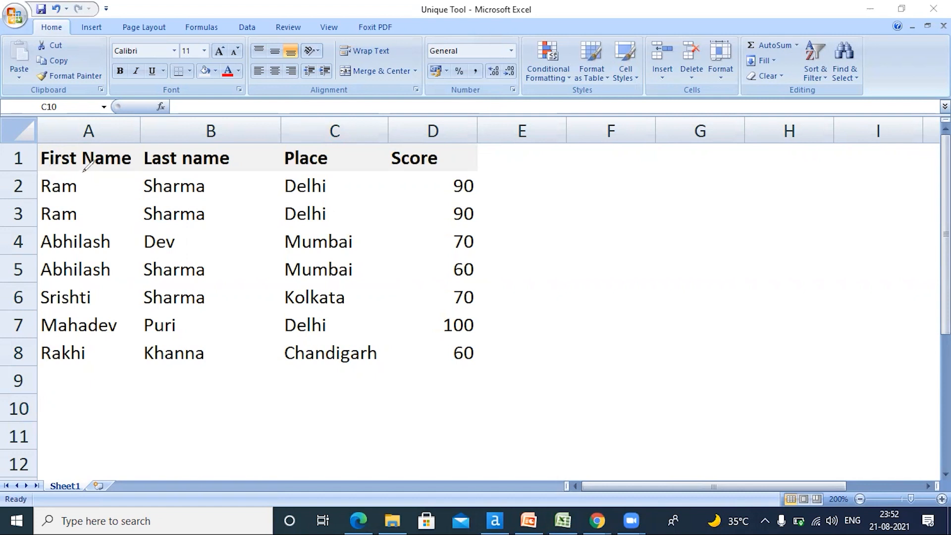
mouse_move(37, 185)
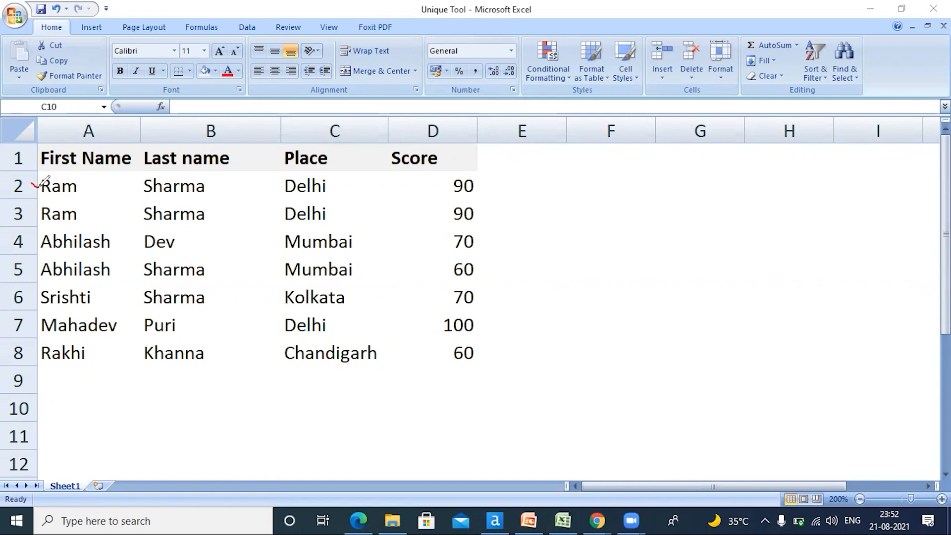
mouse_move(52, 183)
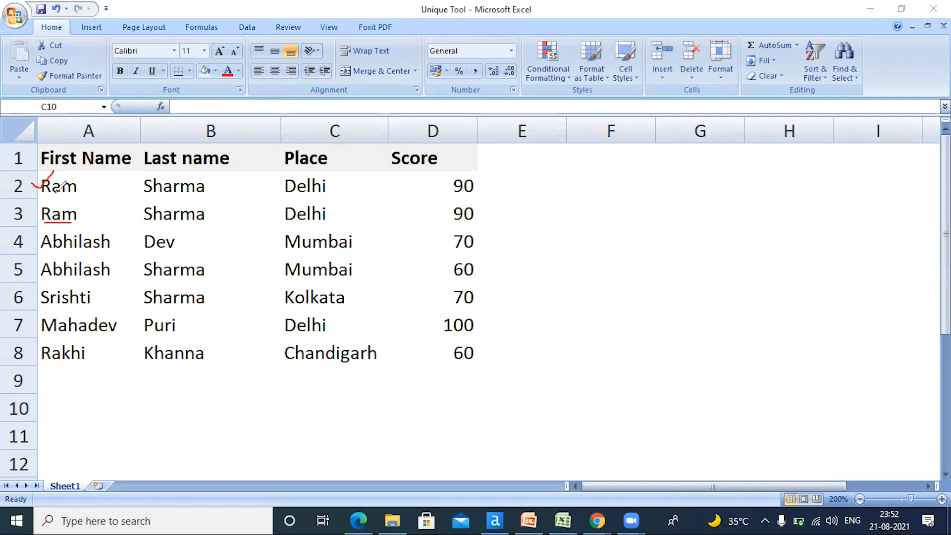
Strike through the repeated Ram row 3 and Abhilash row 5 in the Excel sheet with the annotation pen
left_click_drag(40, 214, 142, 212)
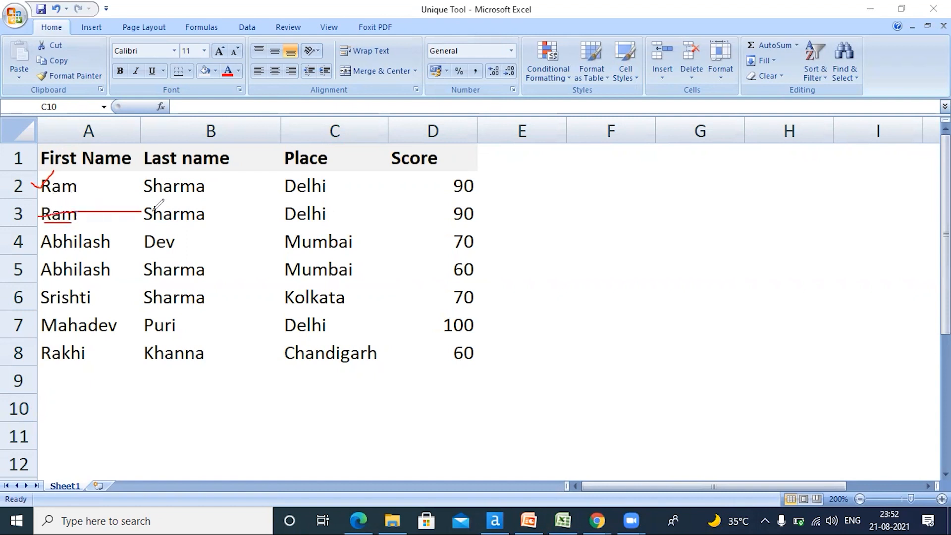
left_click_drag(139, 214, 473, 212)
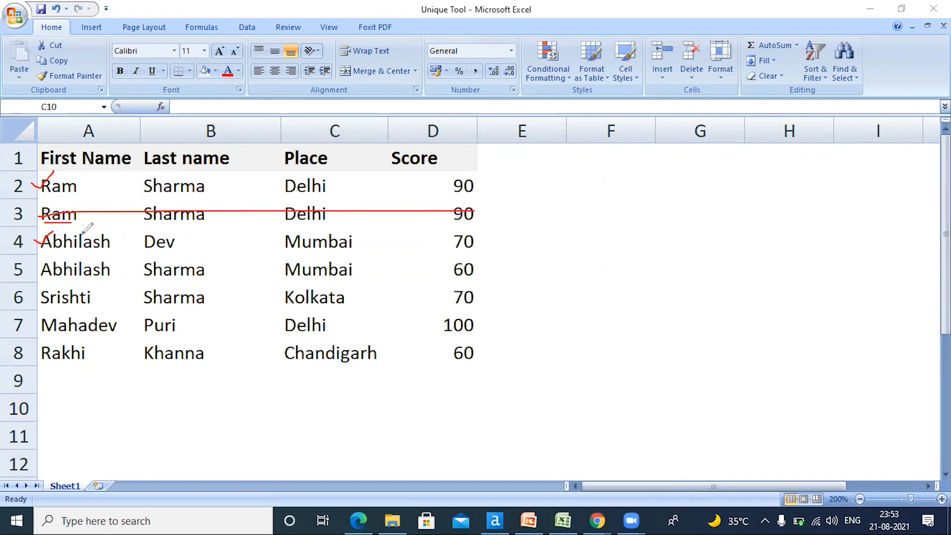
mouse_move(107, 147)
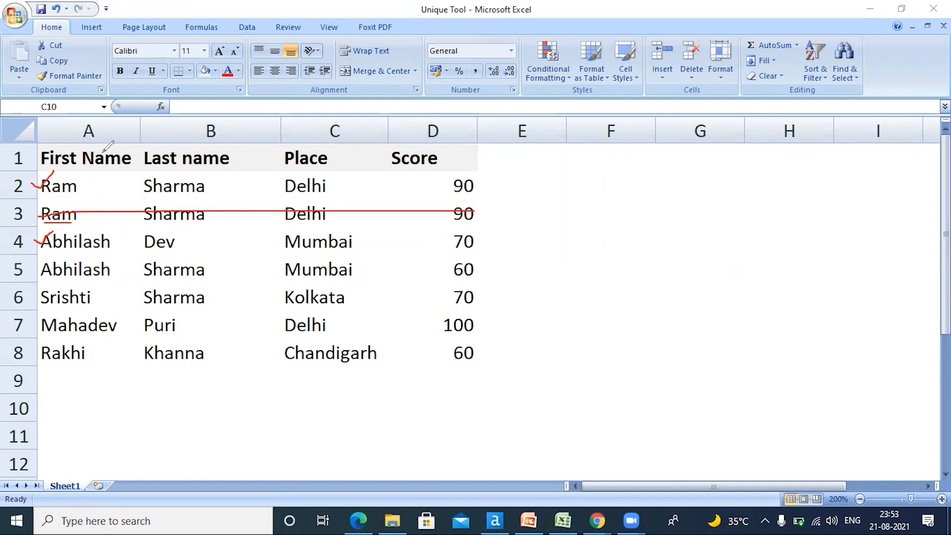
mouse_move(43, 266)
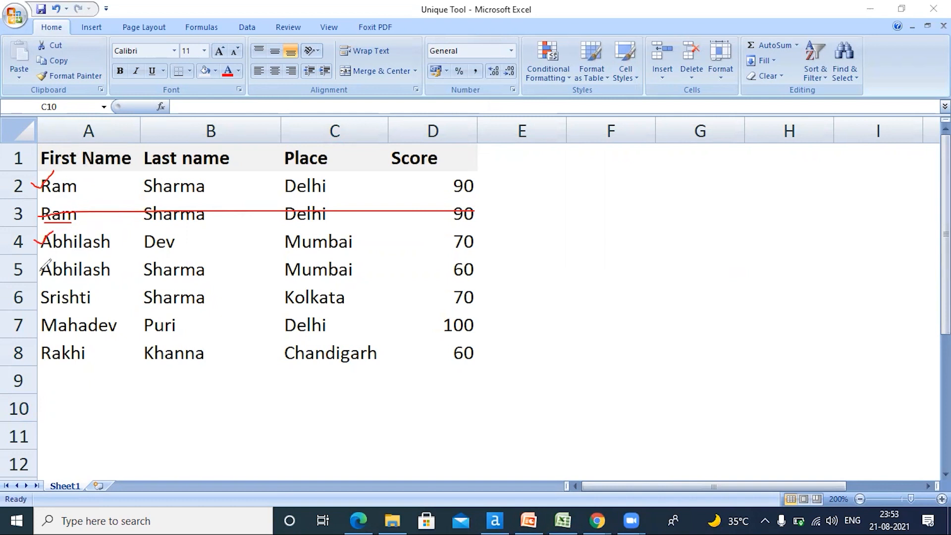
left_click_drag(39, 269, 369, 258)
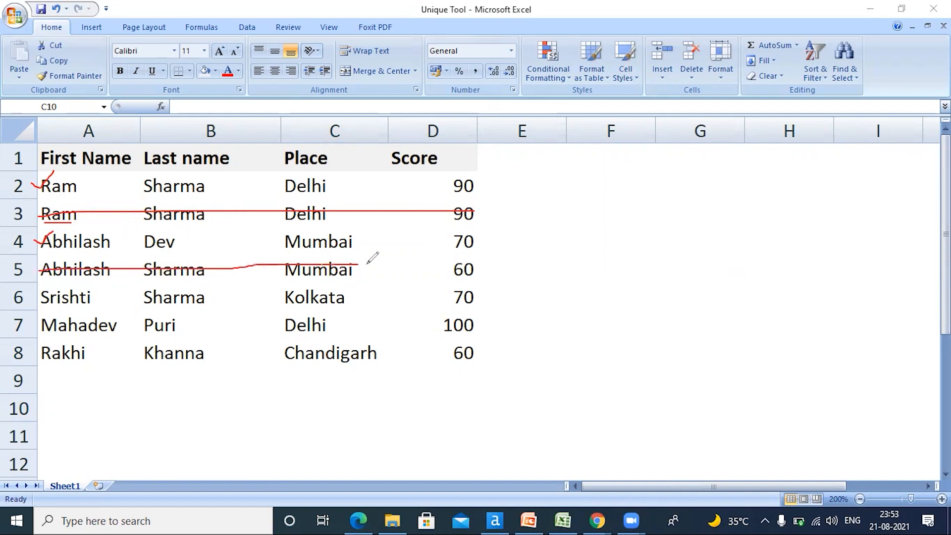
left_click_drag(358, 265, 486, 266)
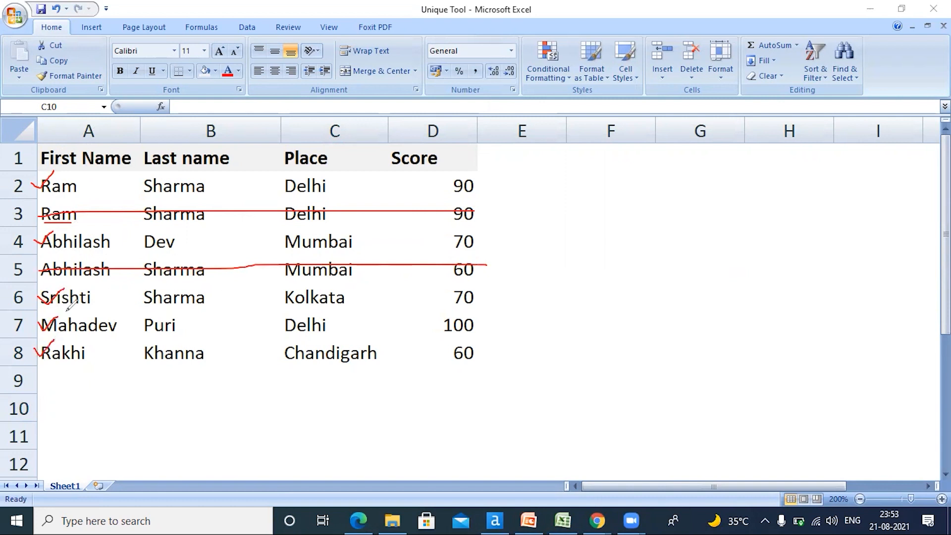
mouse_move(88, 353)
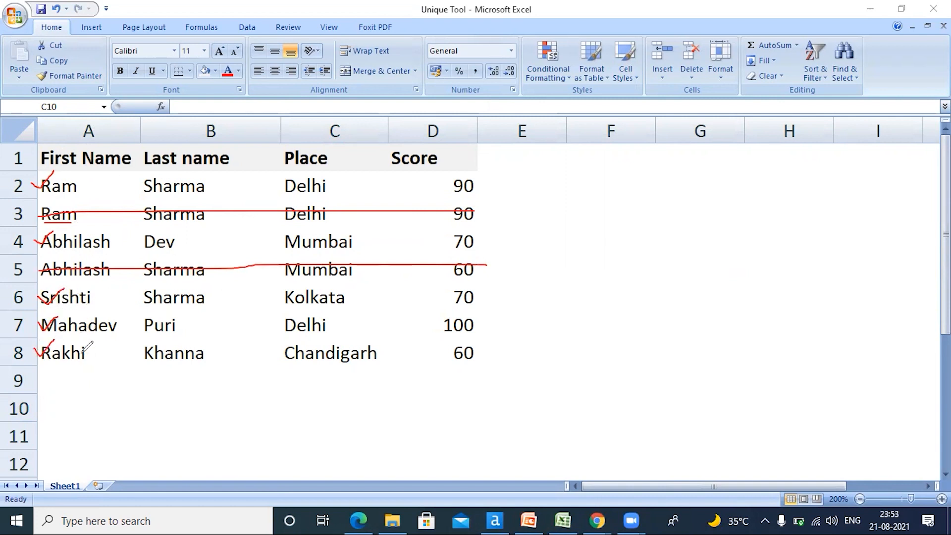
mouse_move(54, 189)
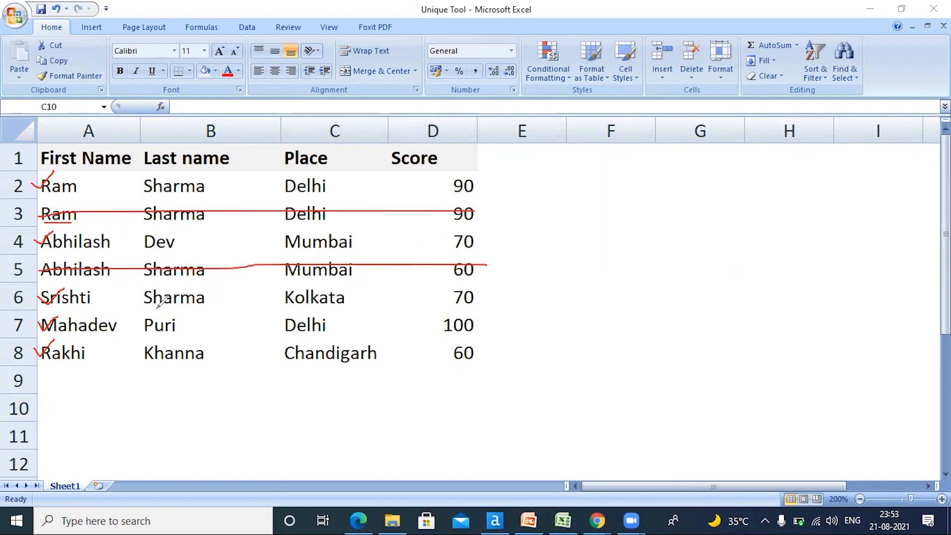
mouse_move(199, 346)
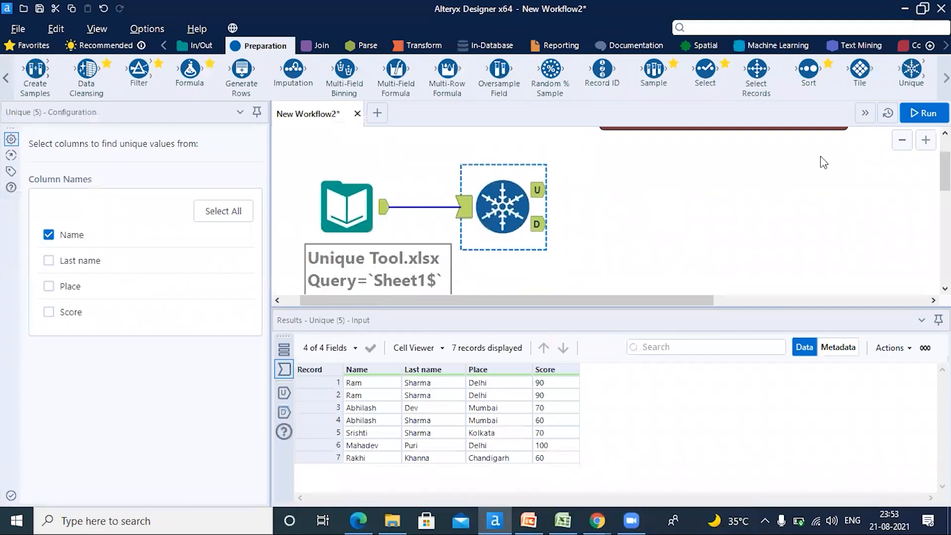
Run the workflow and view the Unique tool's unique output of five records
left_click(924, 113)
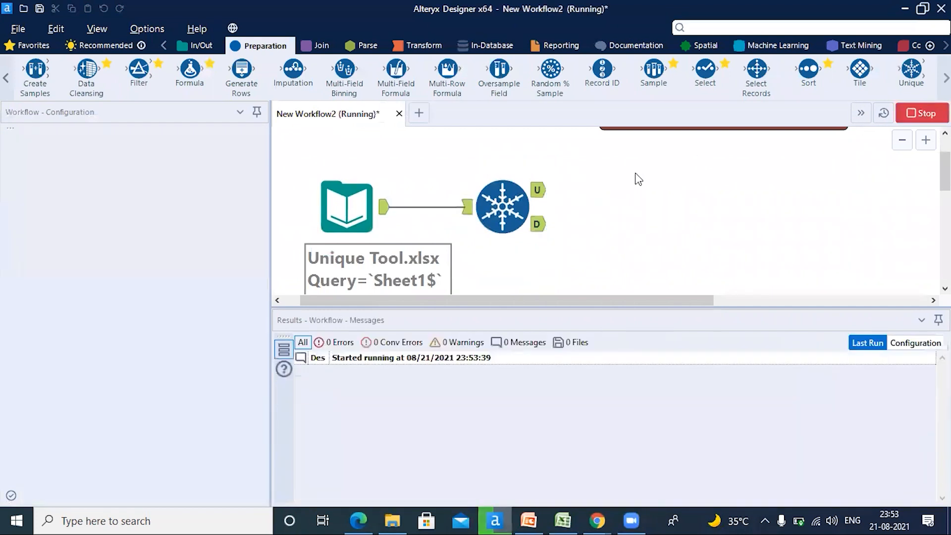
left_click(540, 187)
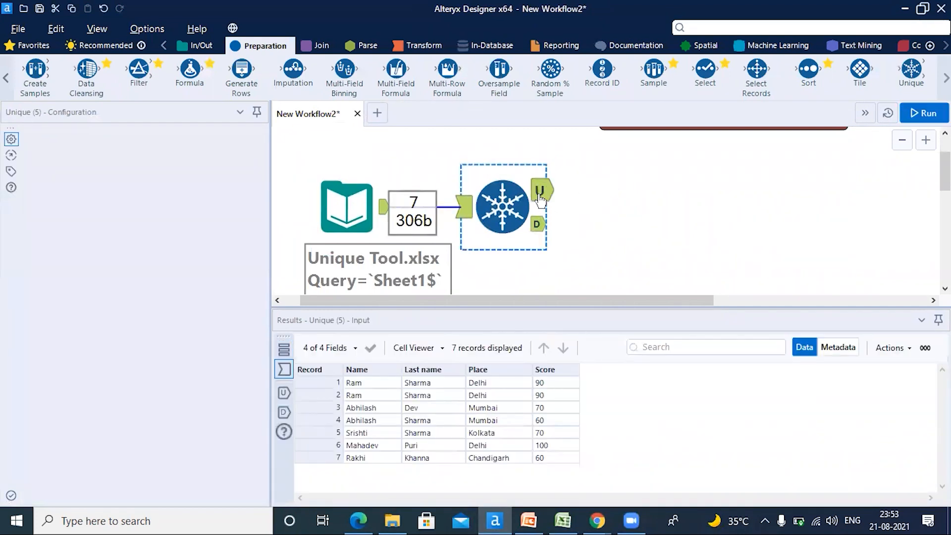
left_click(541, 191)
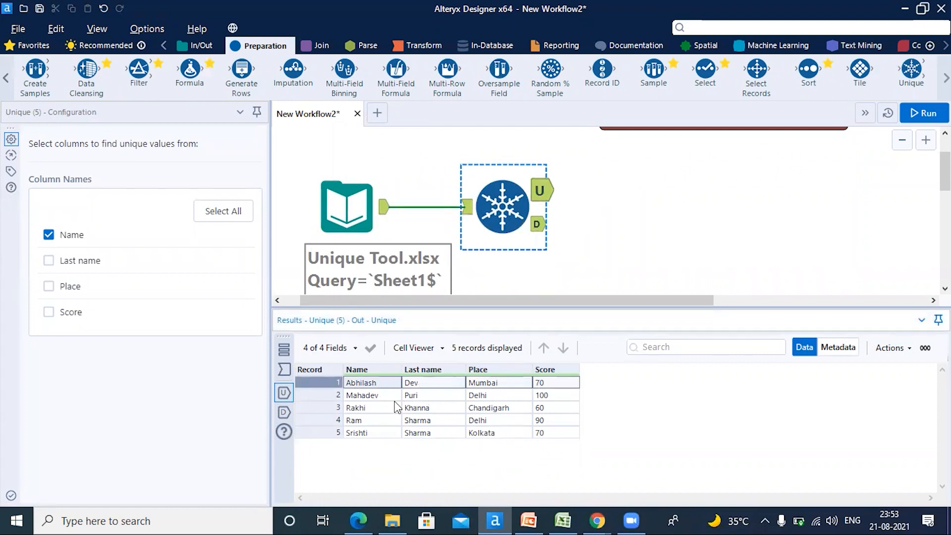
Point out the Mahadev, Rakhi, Ram and Srishti records among the unique results
left_click(360, 396)
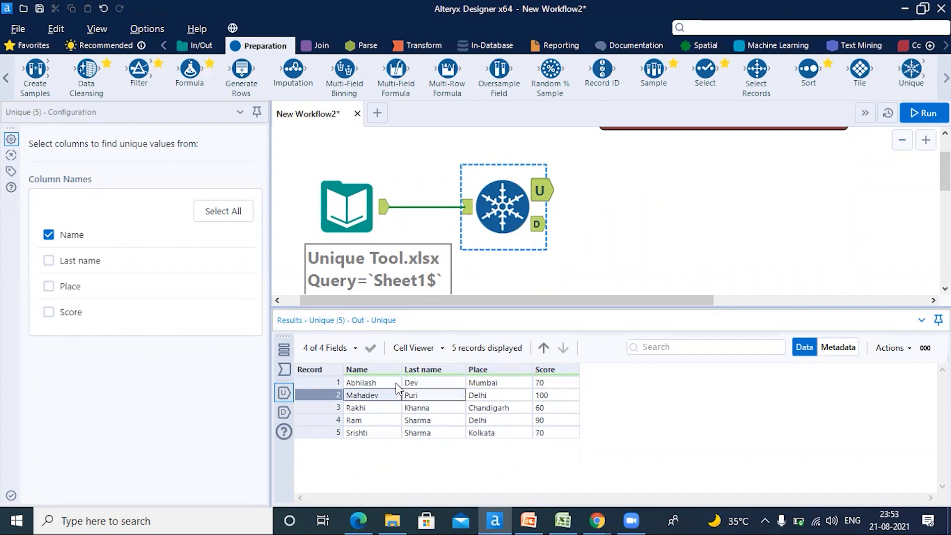
mouse_move(395, 413)
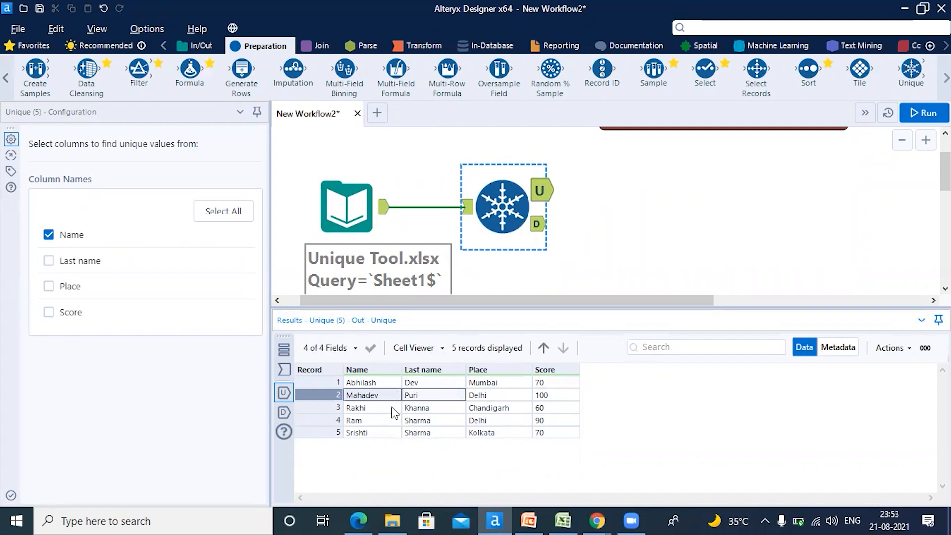
mouse_move(379, 428)
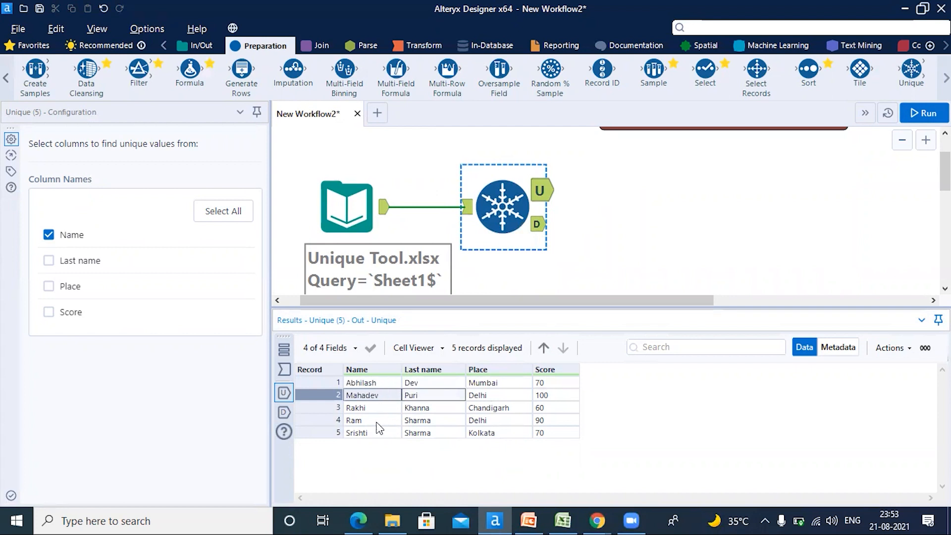
left_click(540, 407)
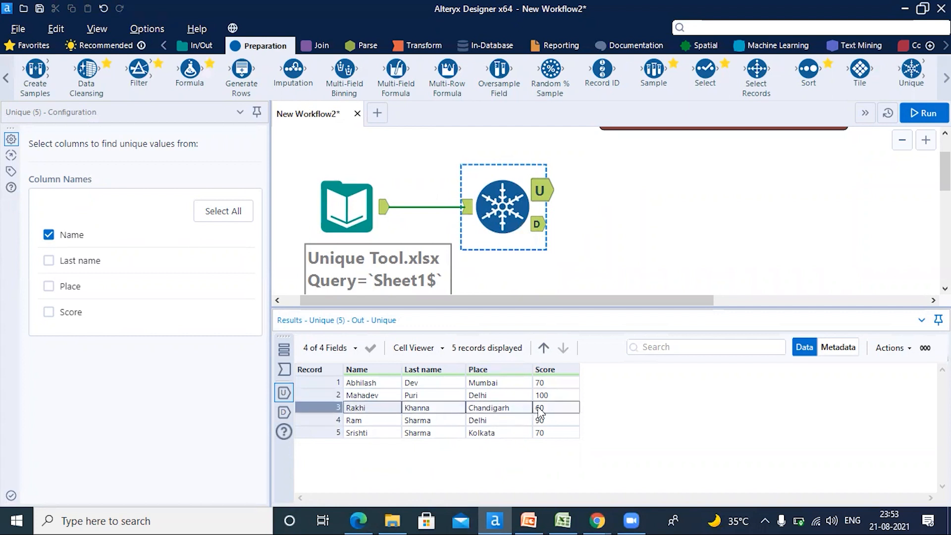
left_click(352, 420)
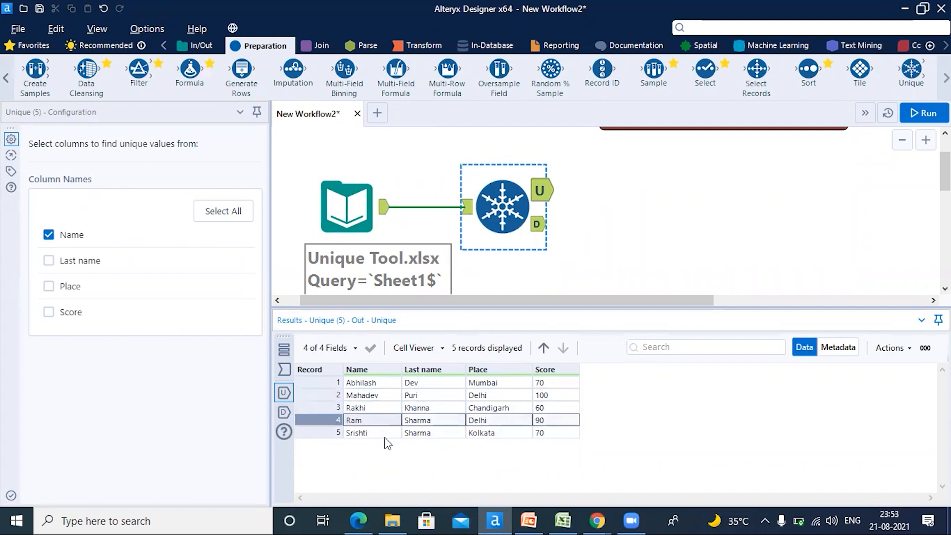
left_click(356, 432)
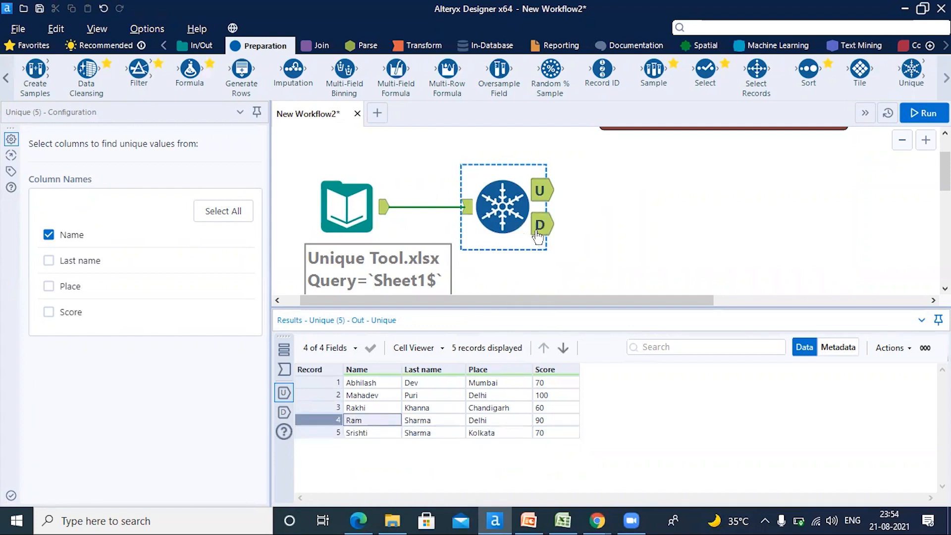
Review the seven input records to the Unique tool, pointing out the second Abhilash record scoring 60
left_click(542, 225)
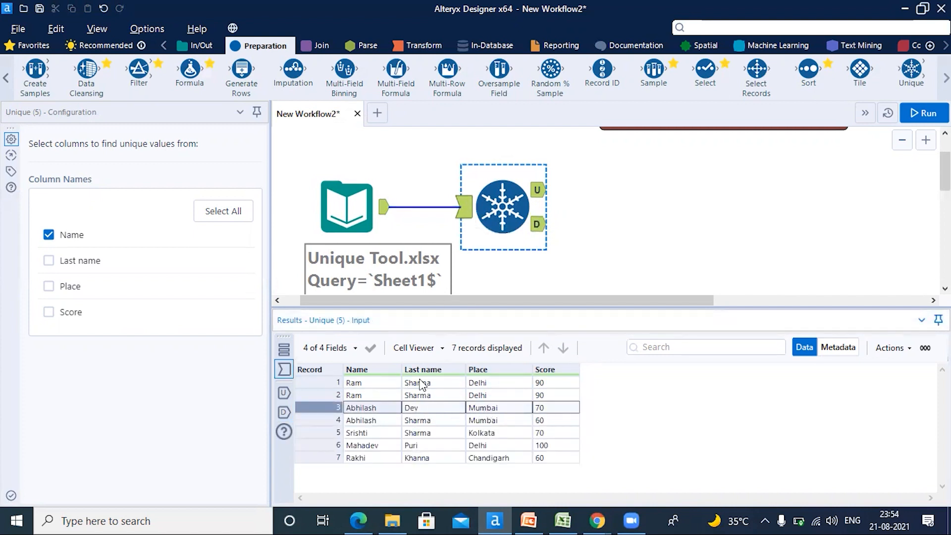
mouse_move(545, 412)
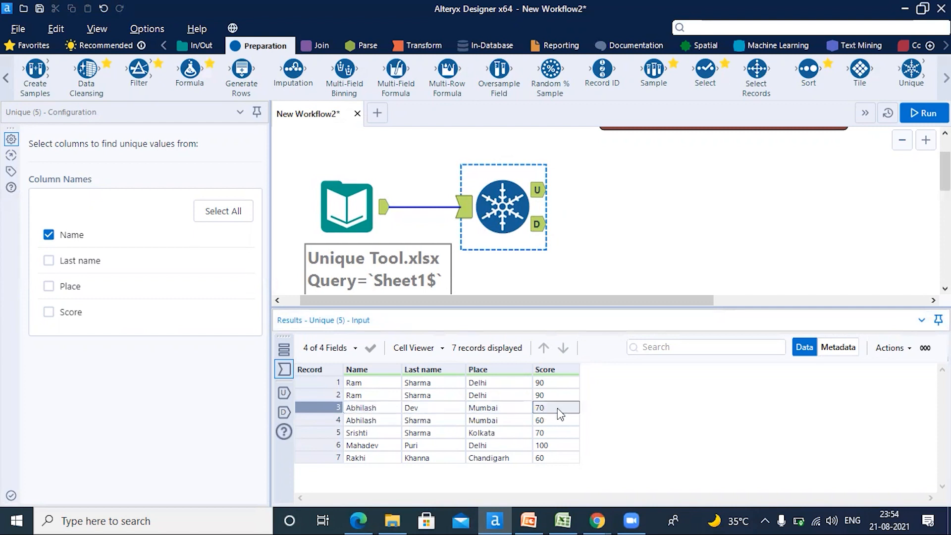
left_click(554, 420)
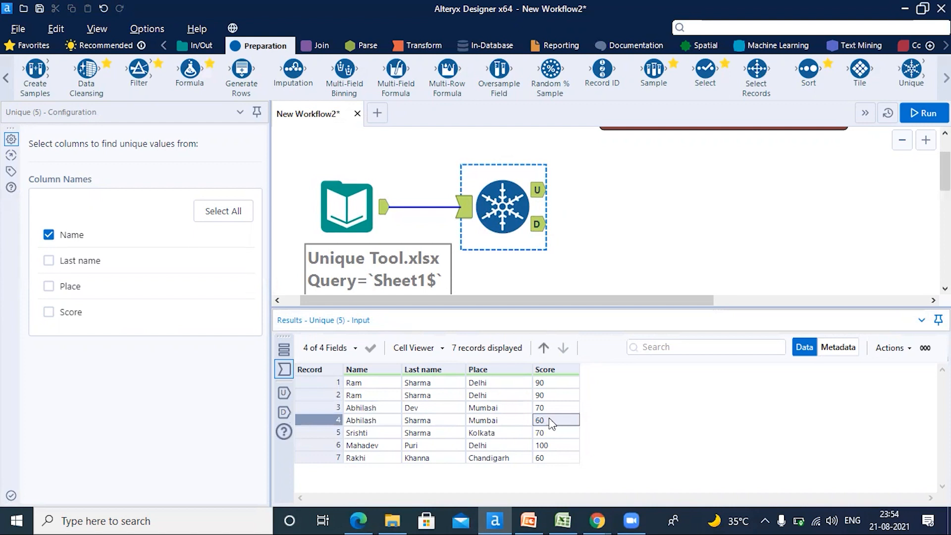
mouse_move(540, 188)
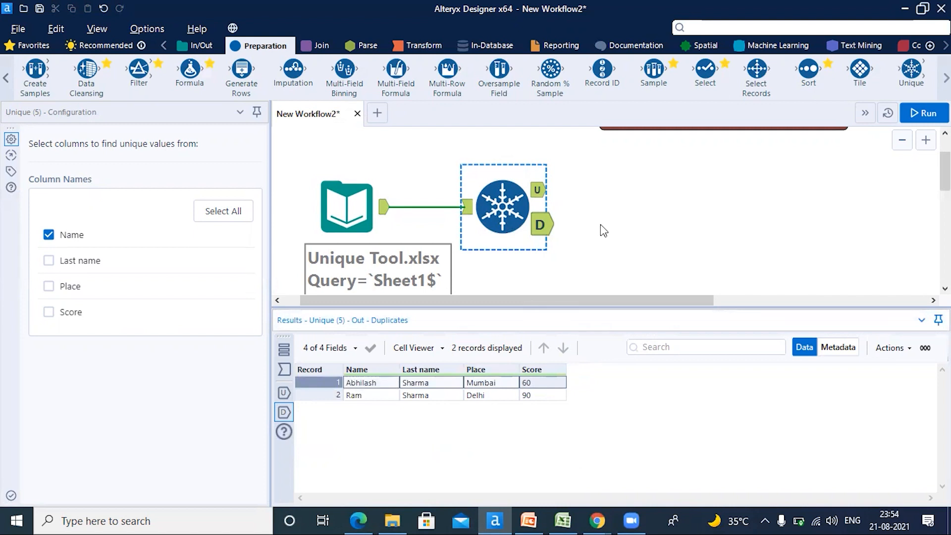
left_click(924, 113)
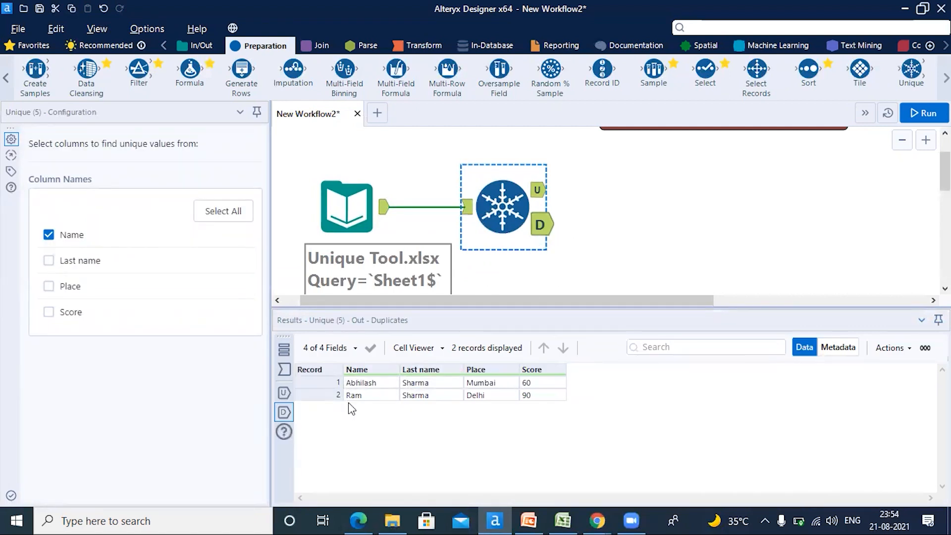
left_click(370, 382)
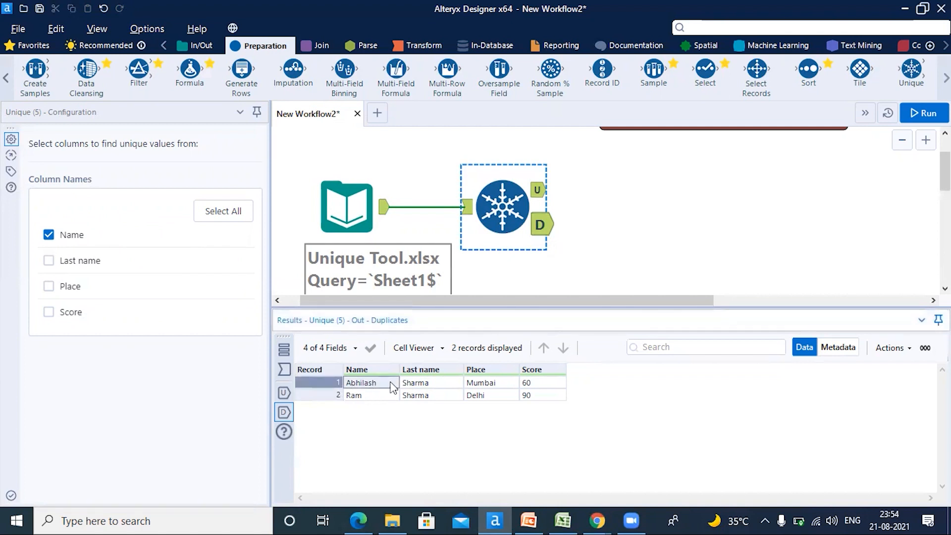
left_click(353, 395)
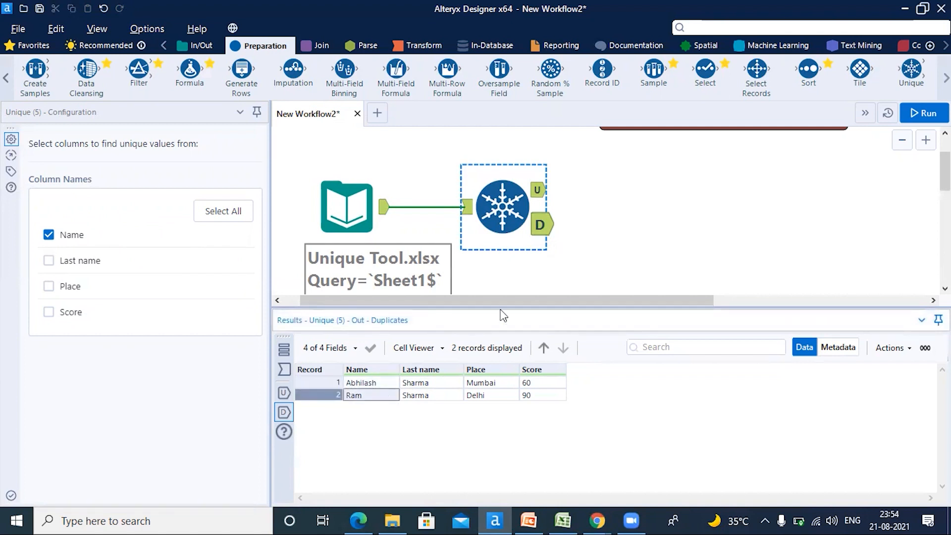